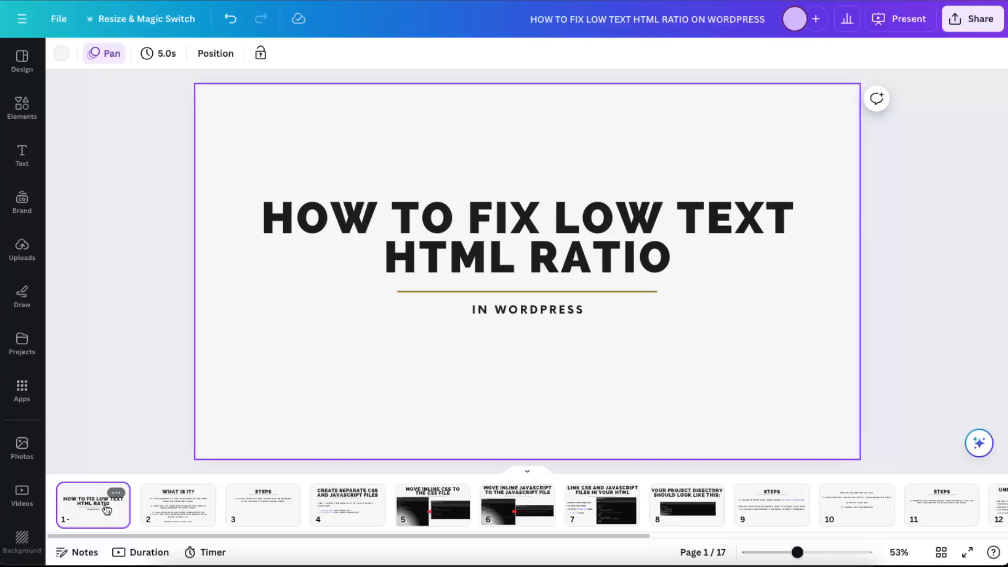
Step: Show slide 2, 'What is it?', explaining the text-to-HTML ratio
click(178, 505)
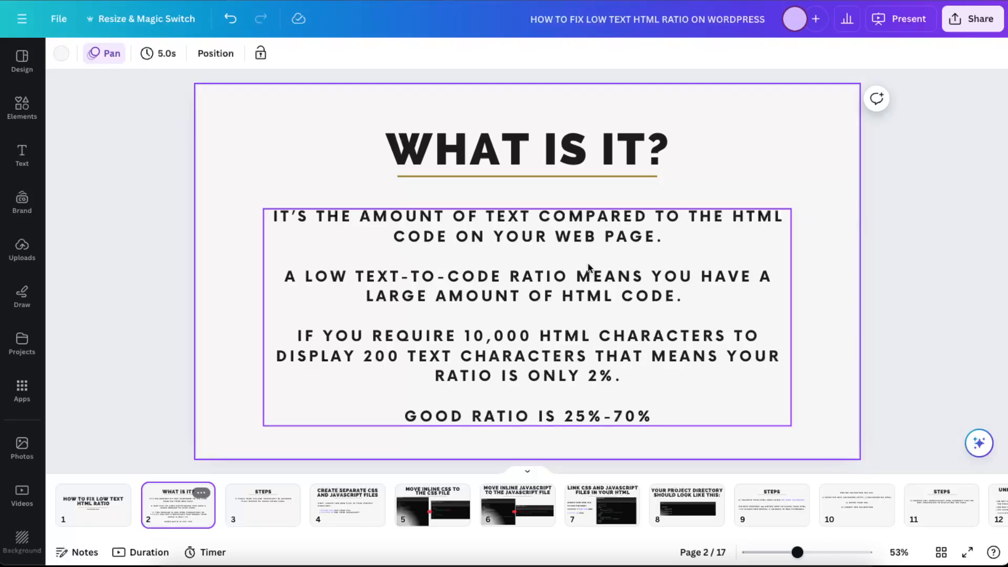
mouse_move(668, 321)
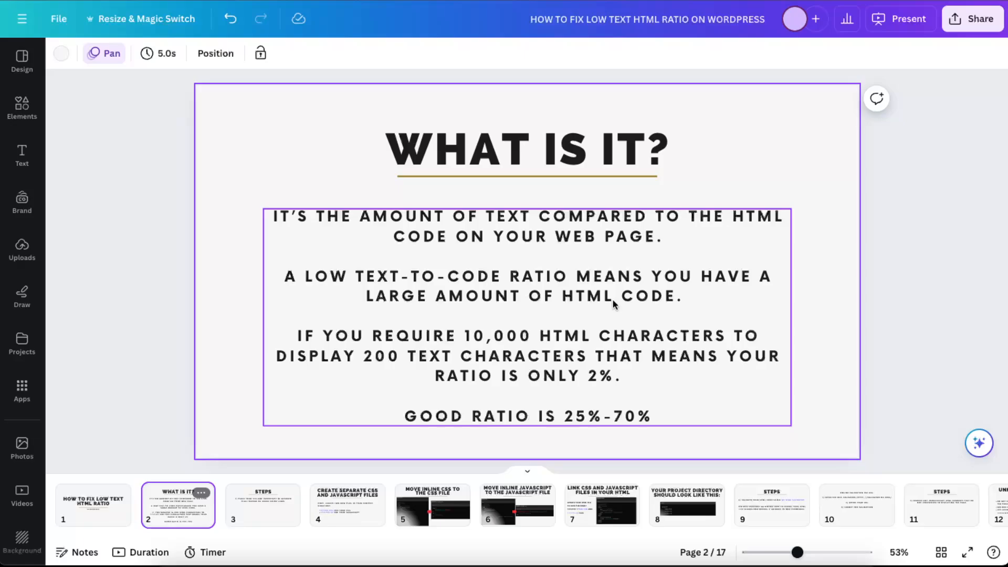
mouse_move(618, 378)
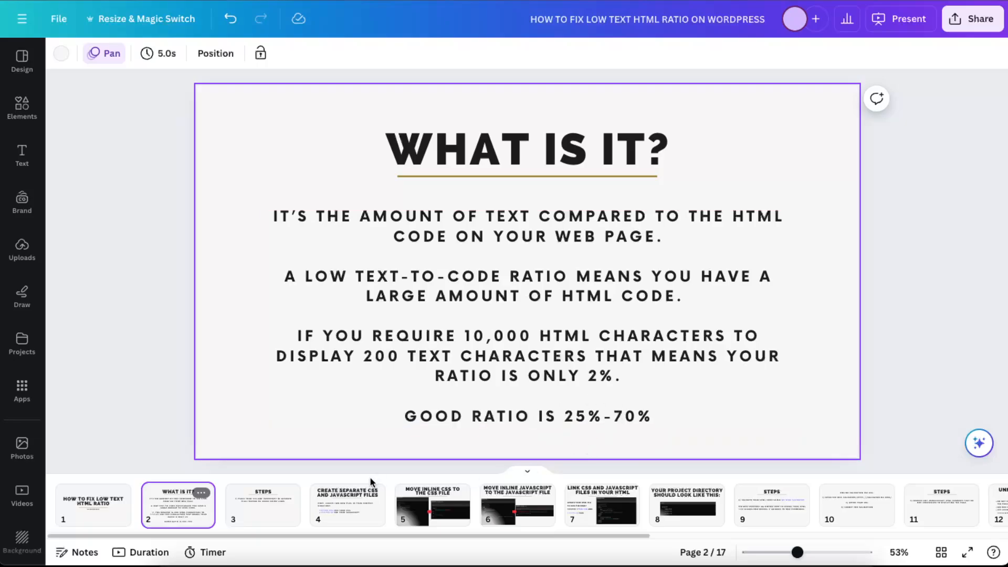
Step: Show slide 3, 'Steps', on placing CSS and JavaScript in separate files
click(262, 505)
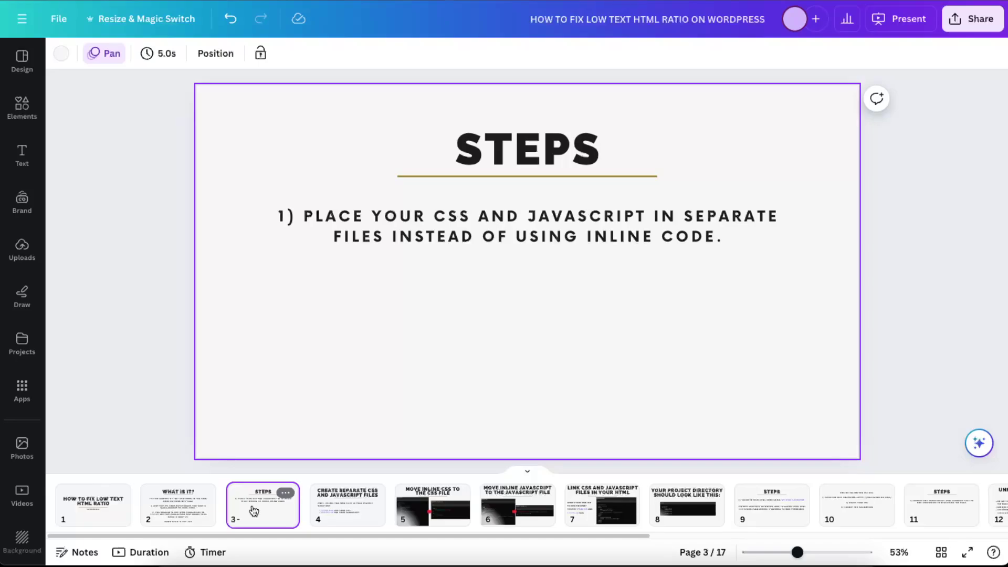
mouse_move(378, 289)
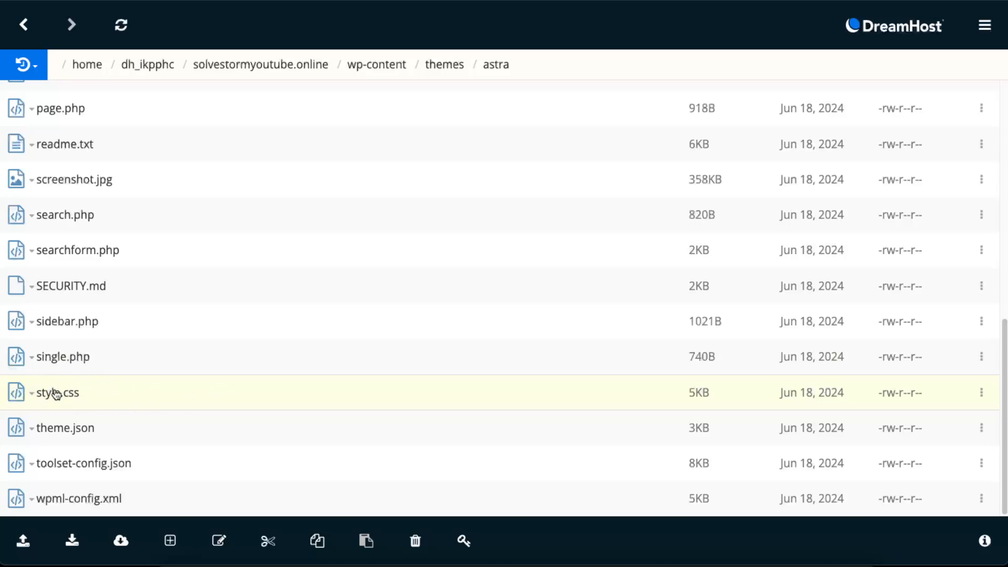
mouse_move(66, 444)
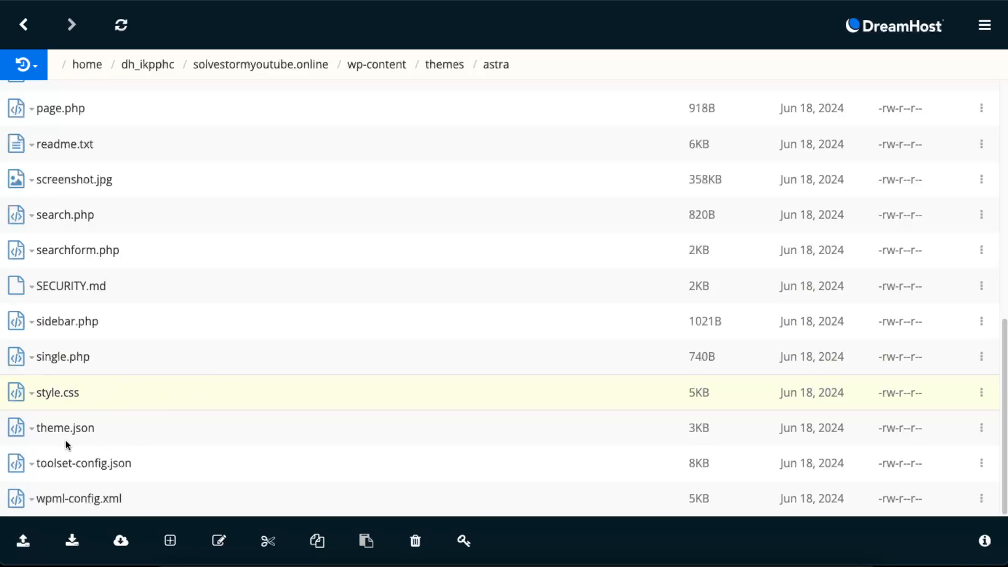
mouse_move(69, 388)
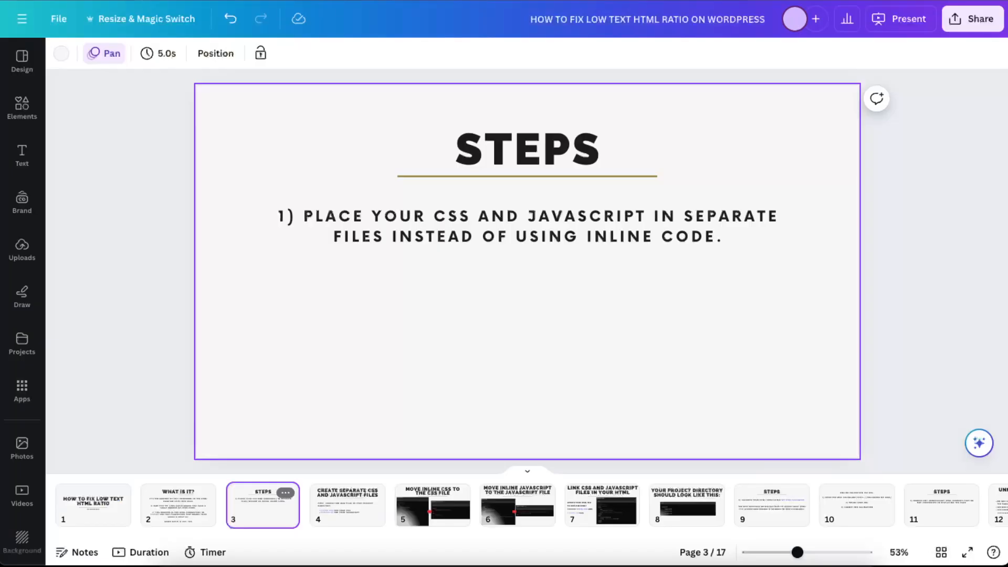
Step: Show slide 4 on creating styles.css and scripts.js and select its body text
click(347, 505)
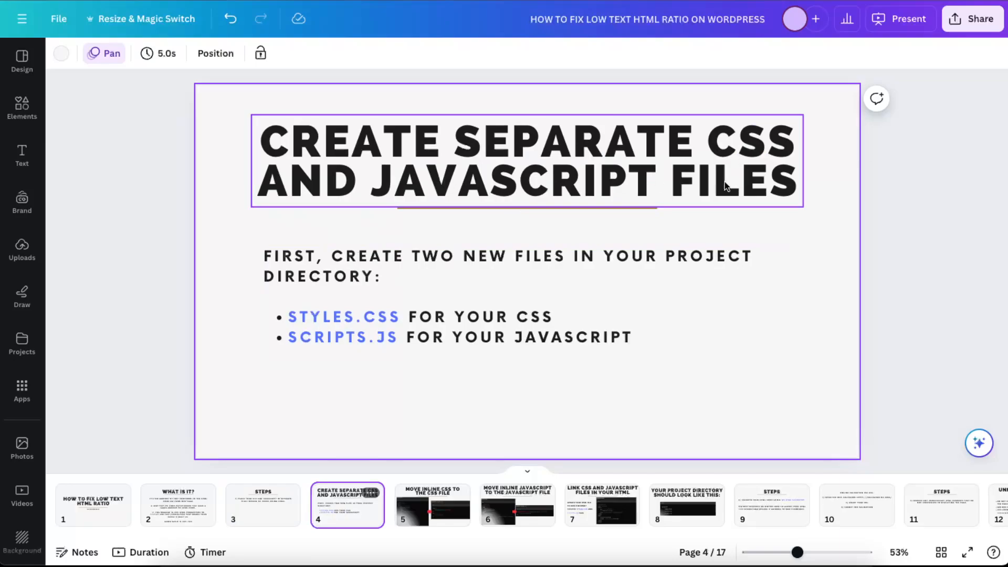
click(434, 315)
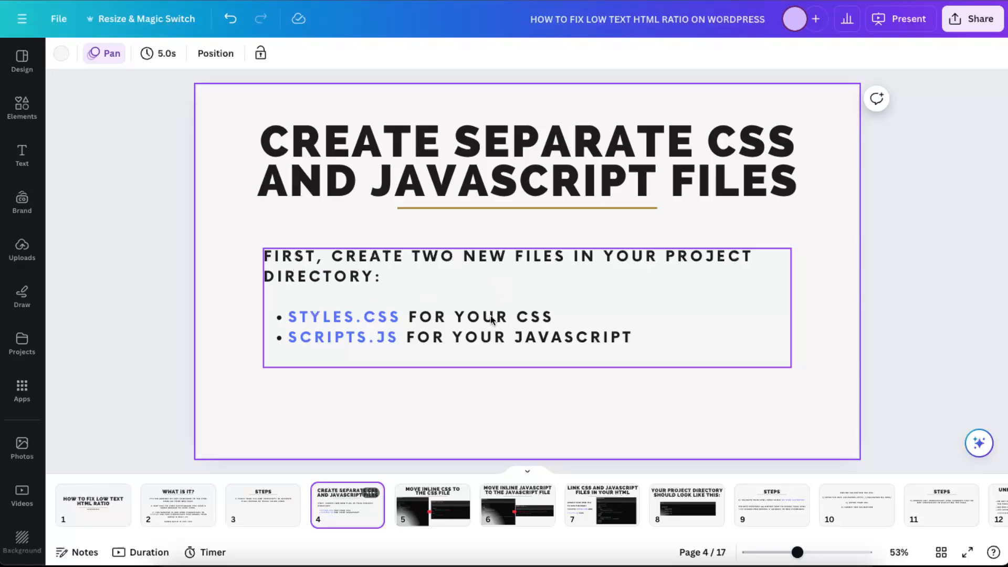
mouse_move(627, 287)
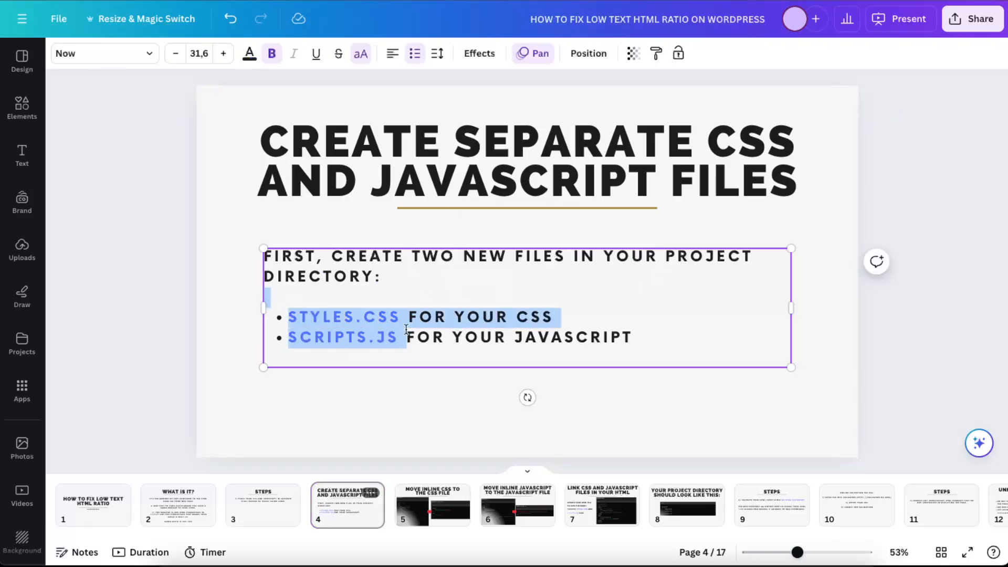
Step: Show slide 5, comparing original inline-styled HTML with the updated styles.css image
click(432, 505)
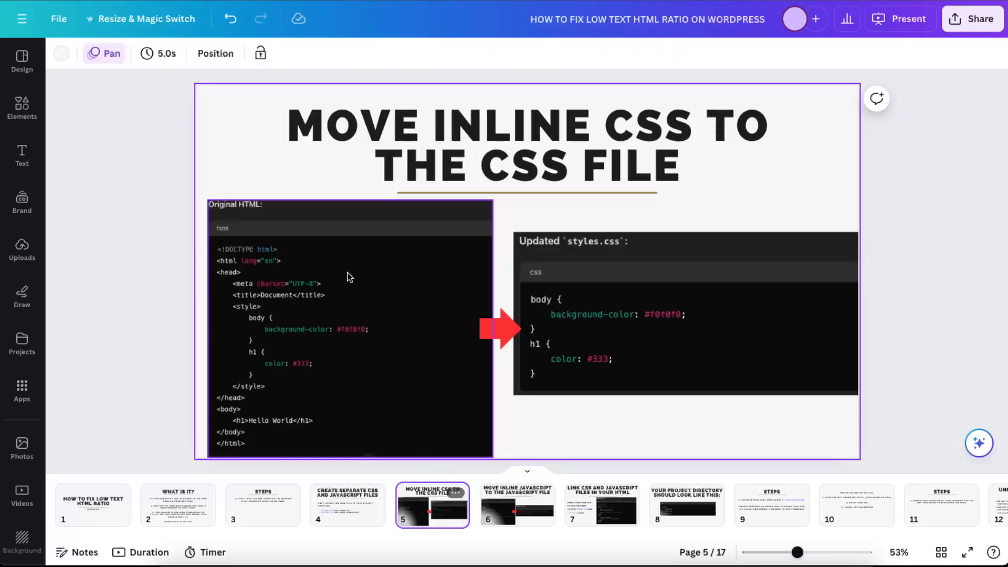
mouse_move(462, 202)
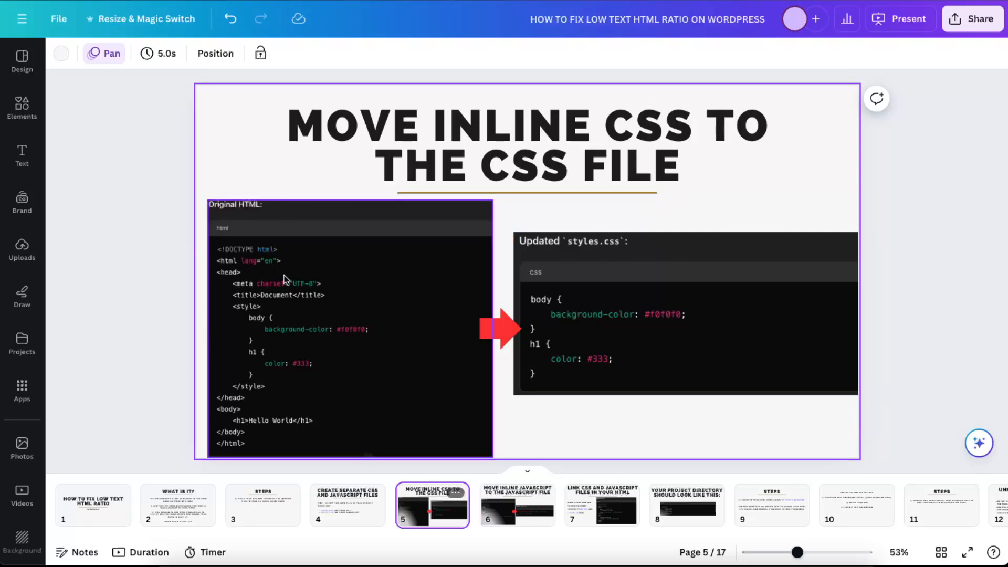
mouse_move(239, 281)
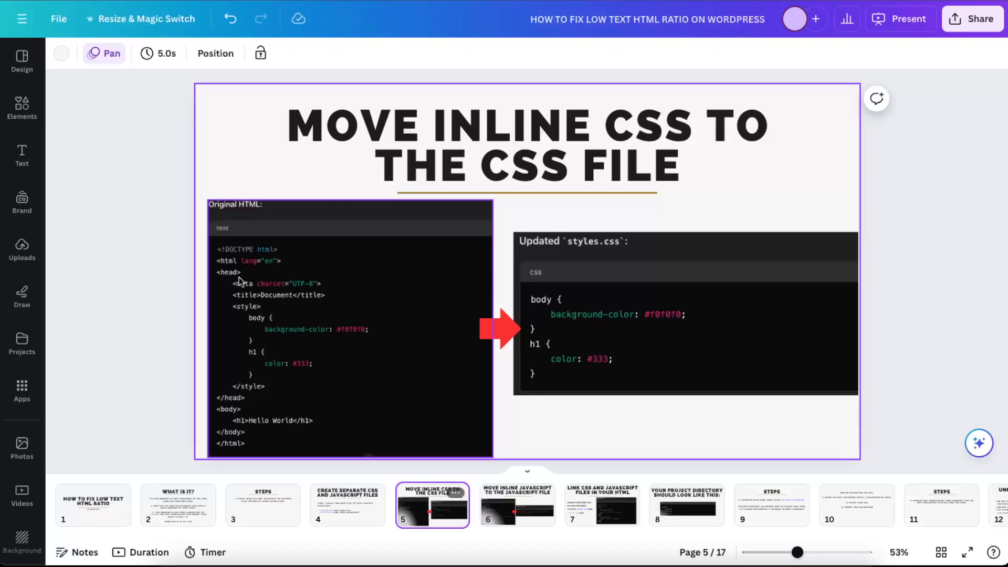
mouse_move(264, 411)
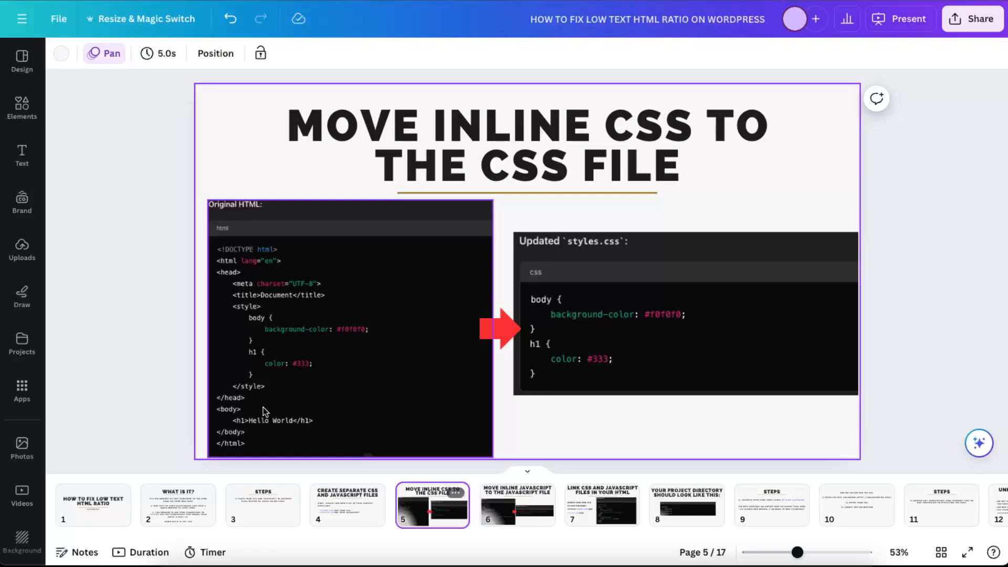
mouse_move(348, 403)
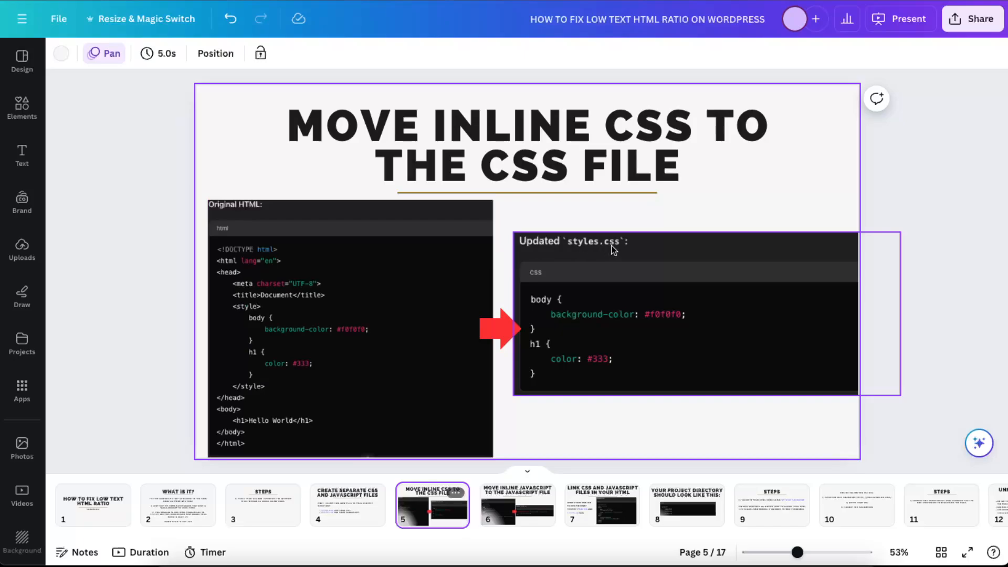
mouse_move(548, 371)
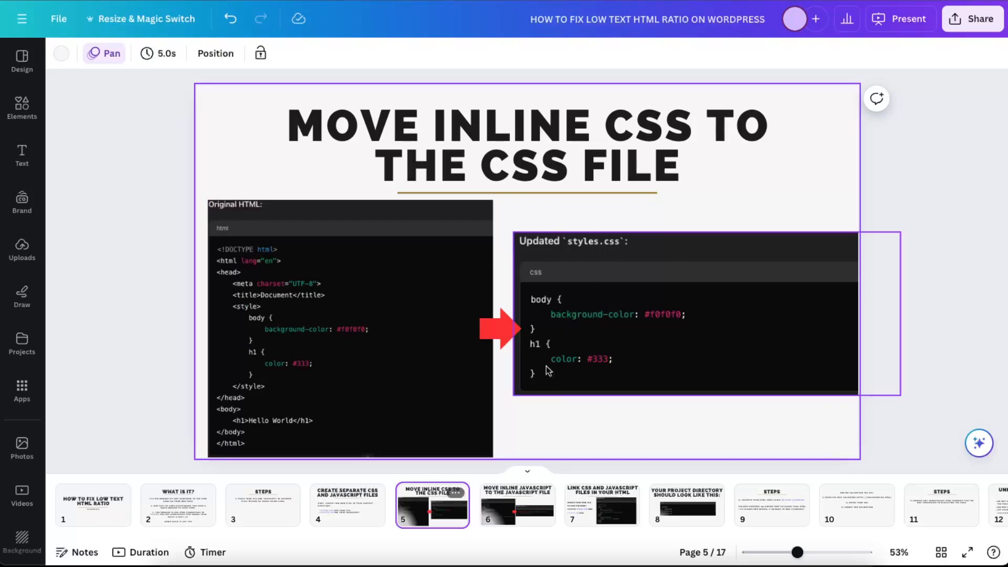
mouse_move(611, 318)
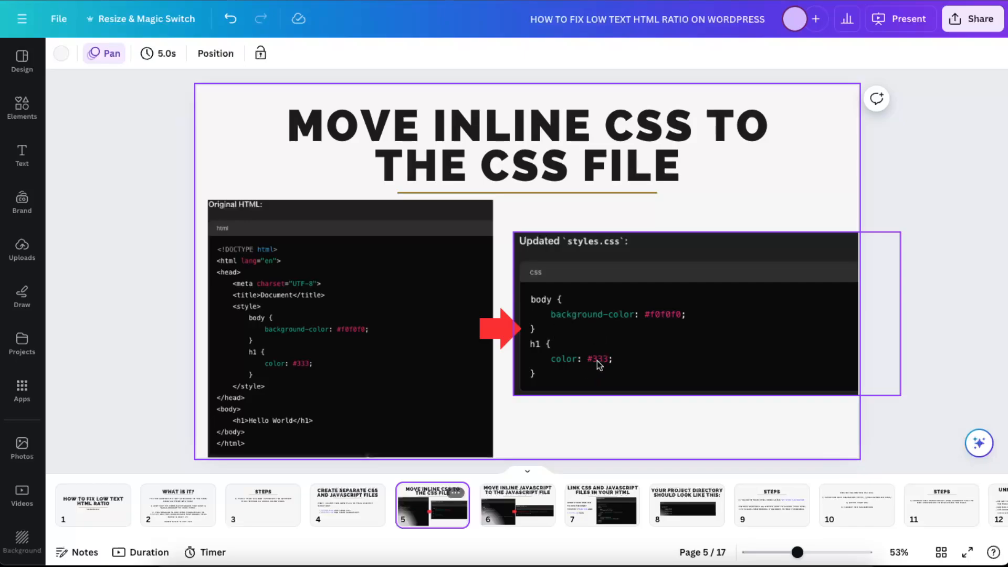
mouse_move(556, 289)
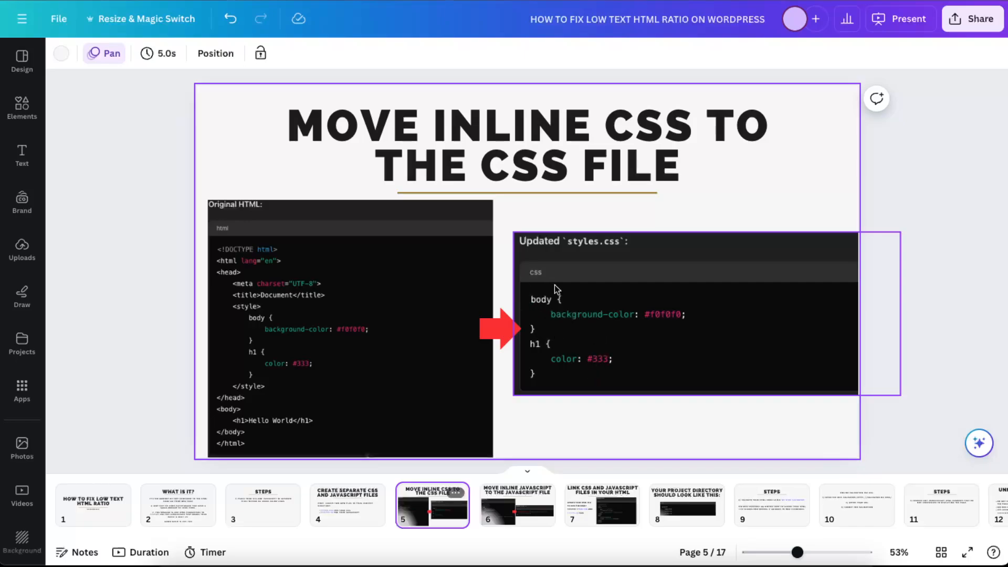
mouse_move(556, 357)
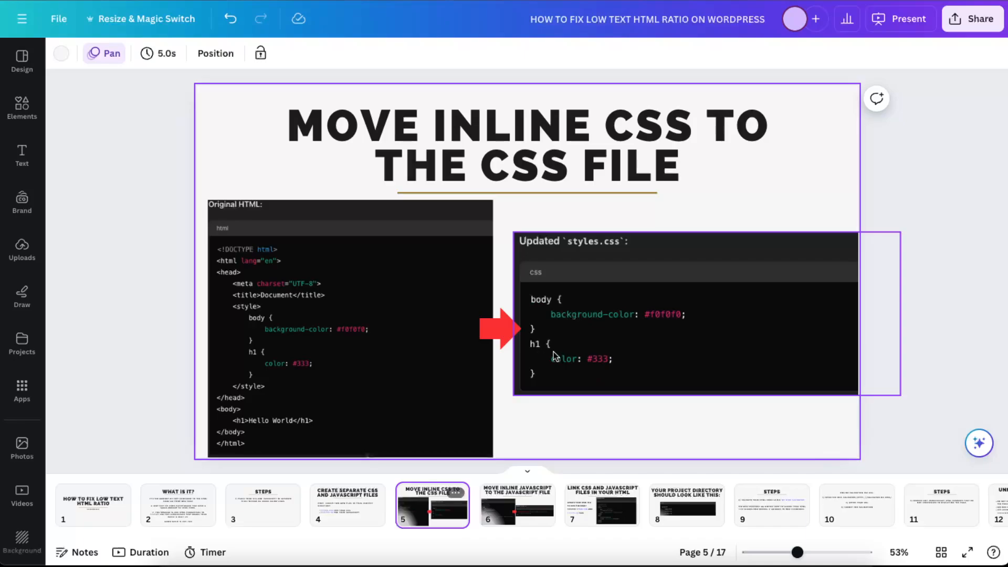
click(230, 338)
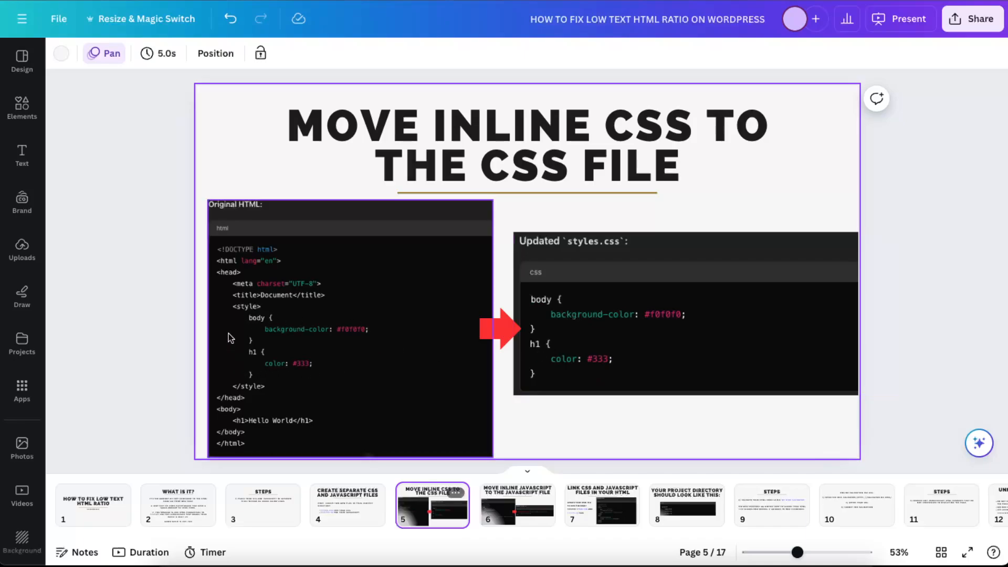
mouse_move(316, 264)
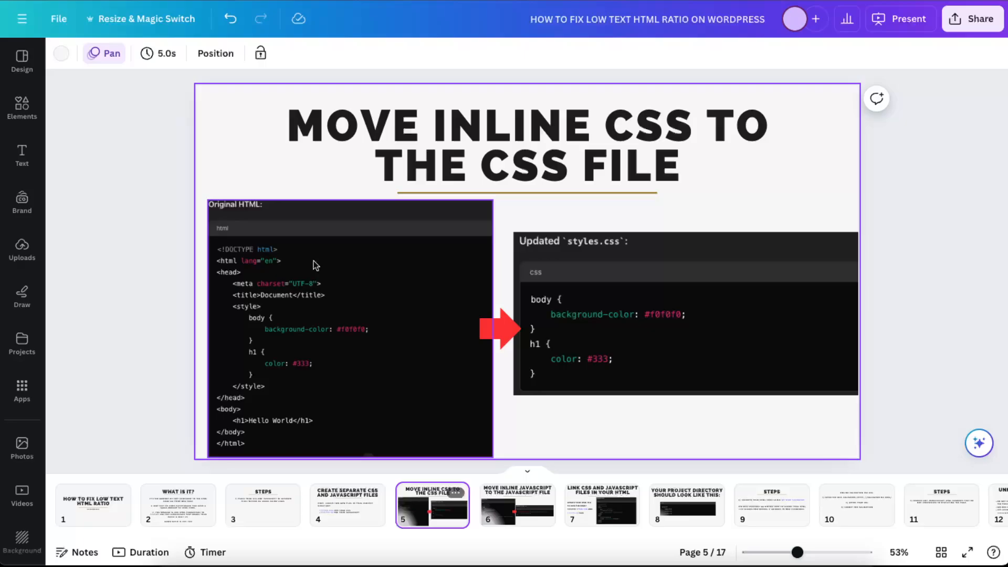
click(652, 353)
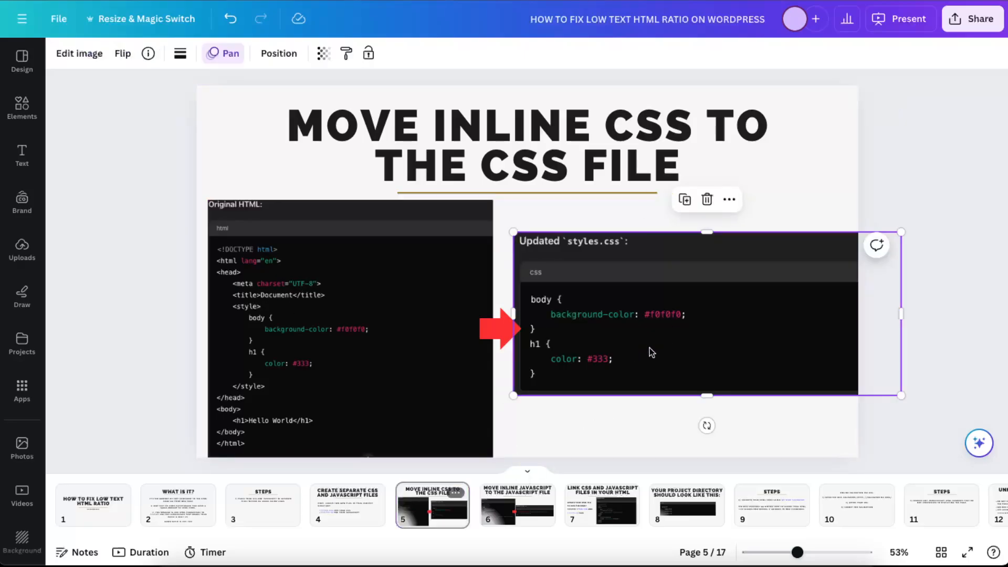
Step: Pass the inline JavaScript slide to reach slide 7 linking styles.css and scripts.js
click(517, 505)
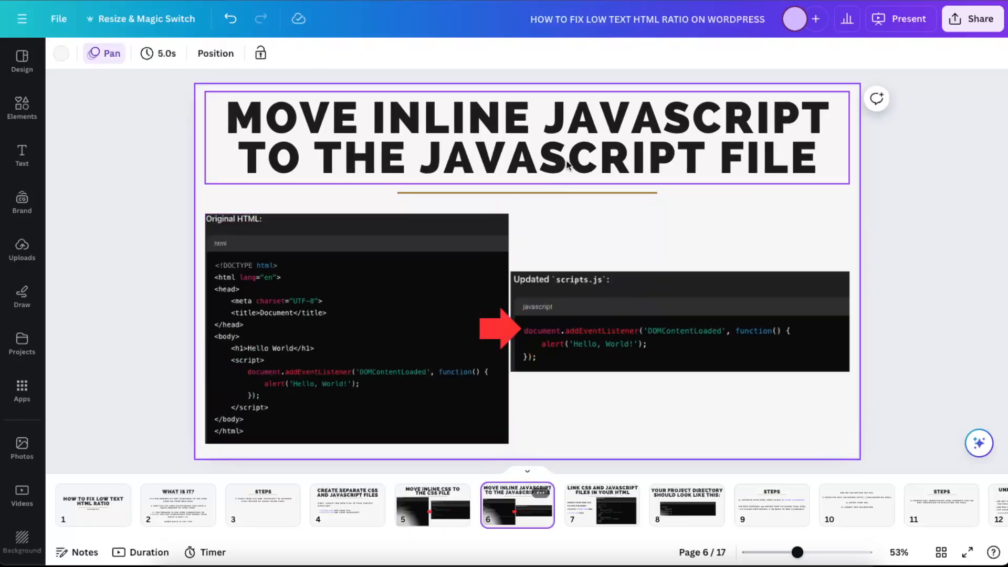
mouse_move(653, 146)
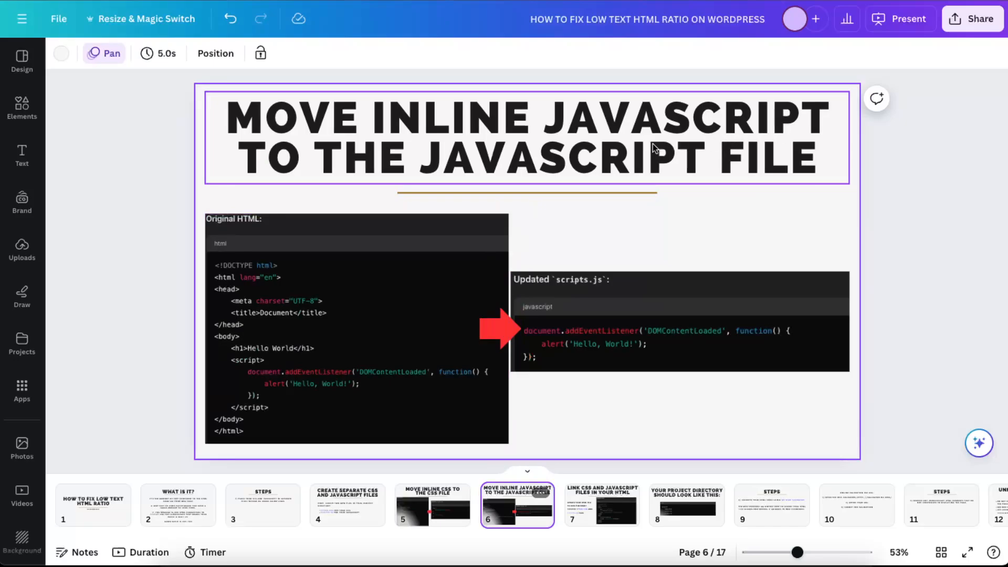
click(411, 355)
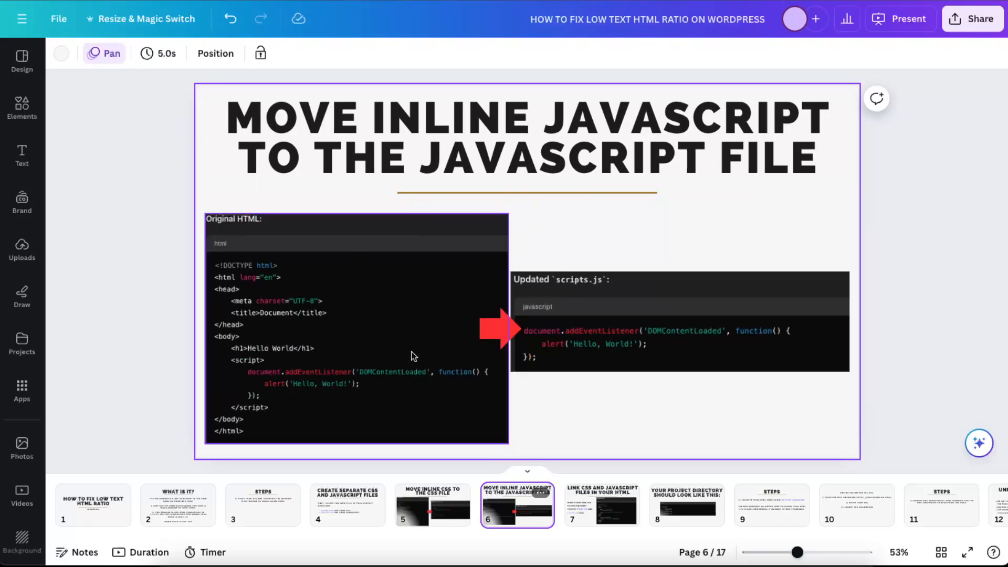
click(576, 289)
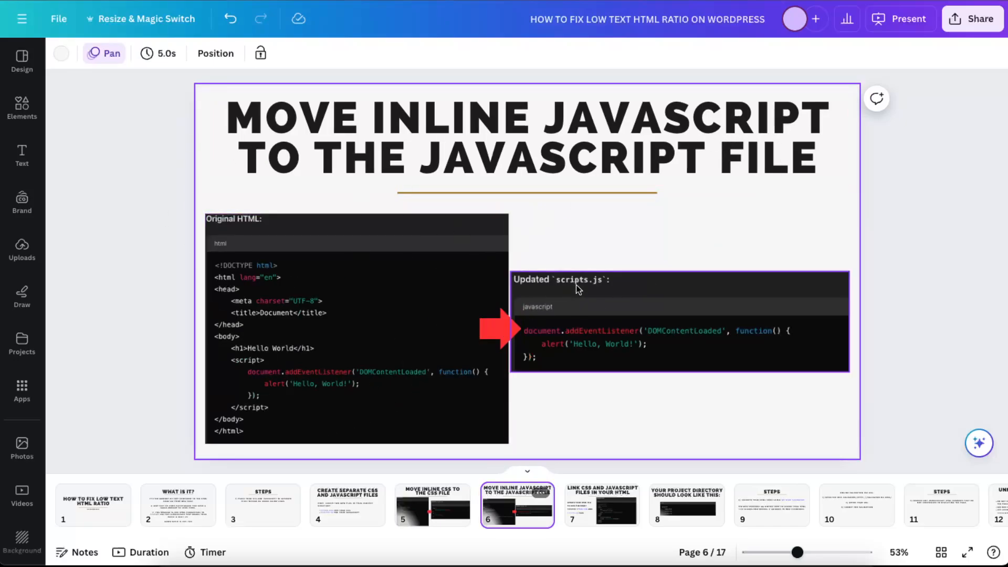
mouse_move(578, 362)
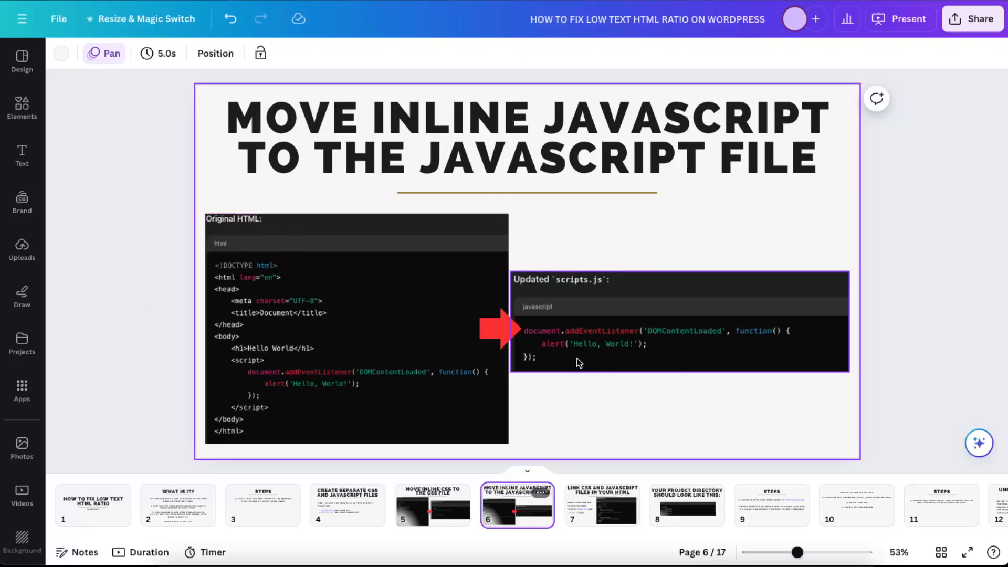
mouse_move(755, 367)
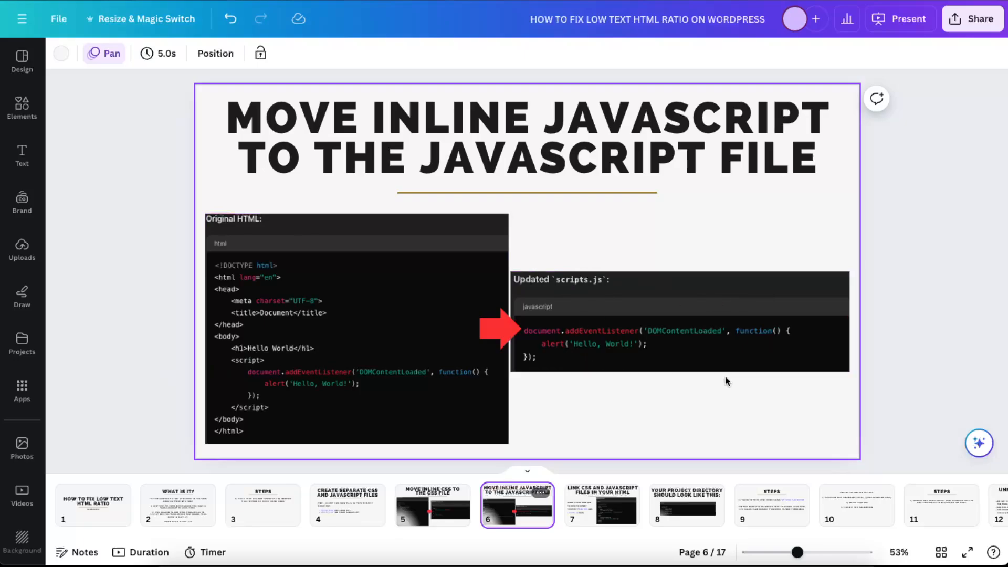
click(601, 505)
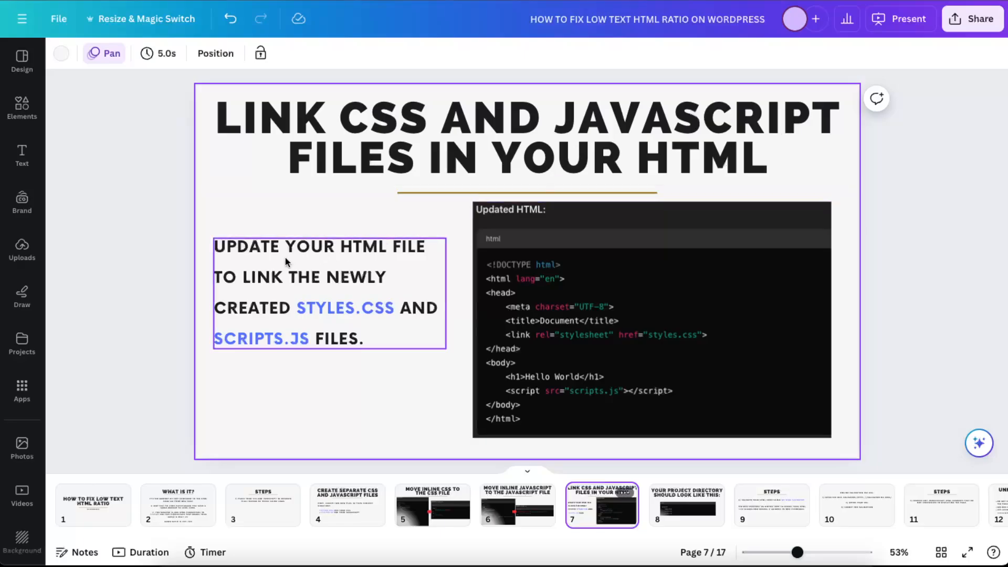
mouse_move(376, 303)
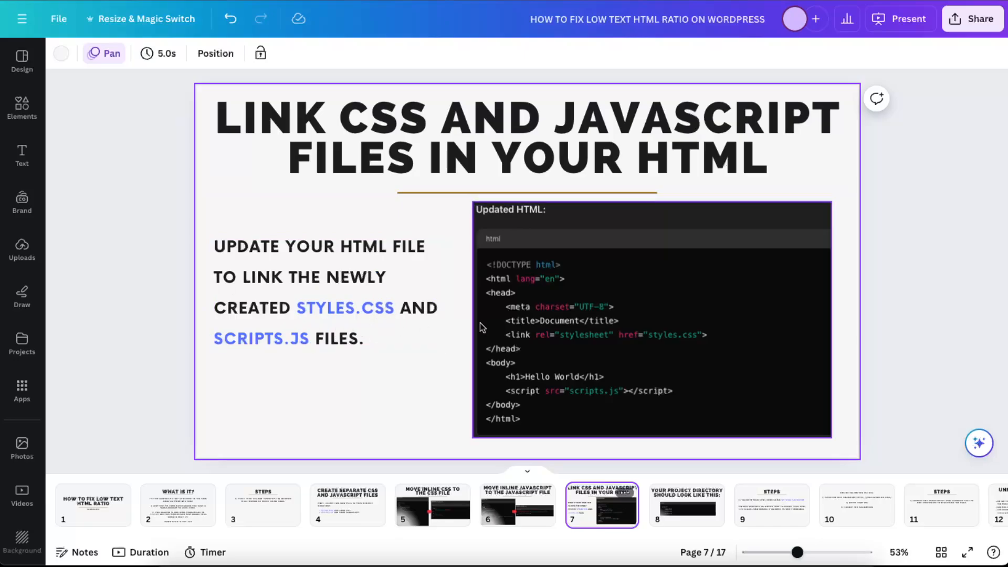
mouse_move(659, 327)
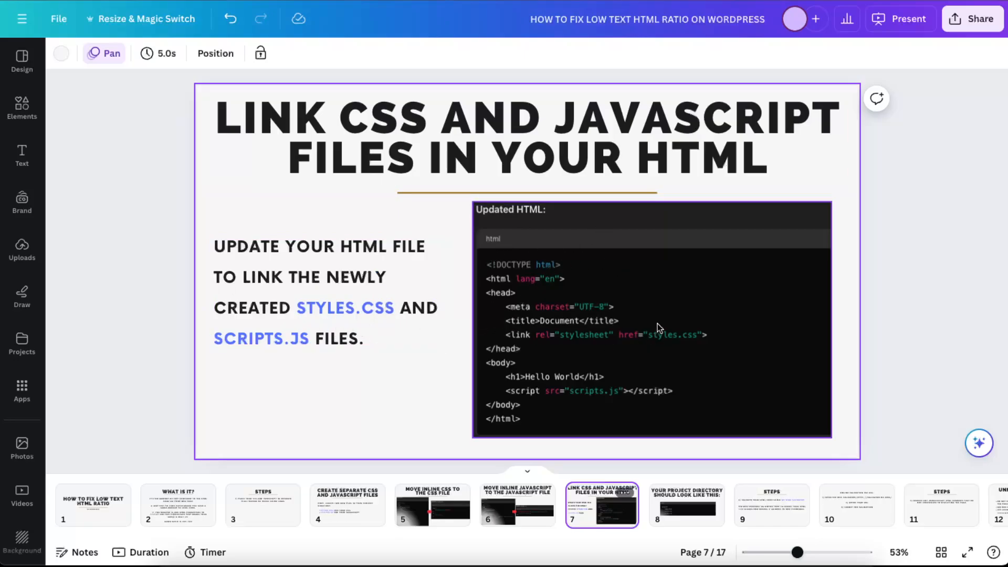
mouse_move(765, 359)
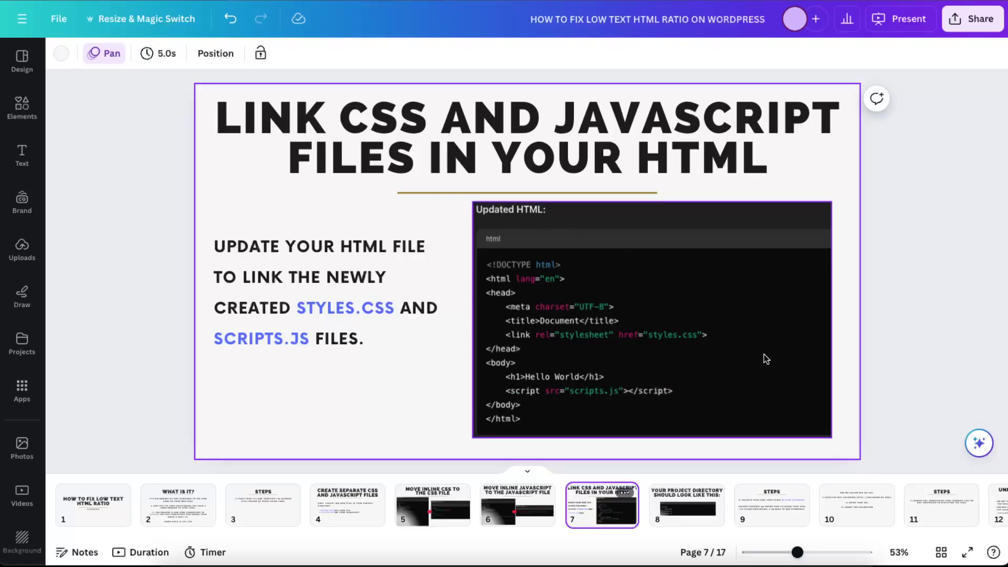
mouse_move(672, 283)
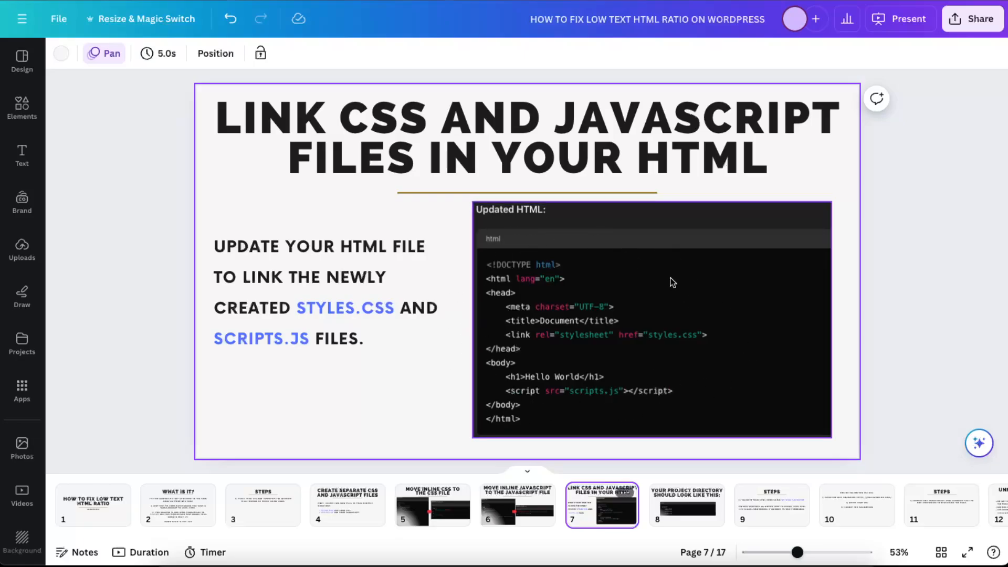
Step: Pass the project directory slide to slide 9 and select the W3 validator step text
click(686, 505)
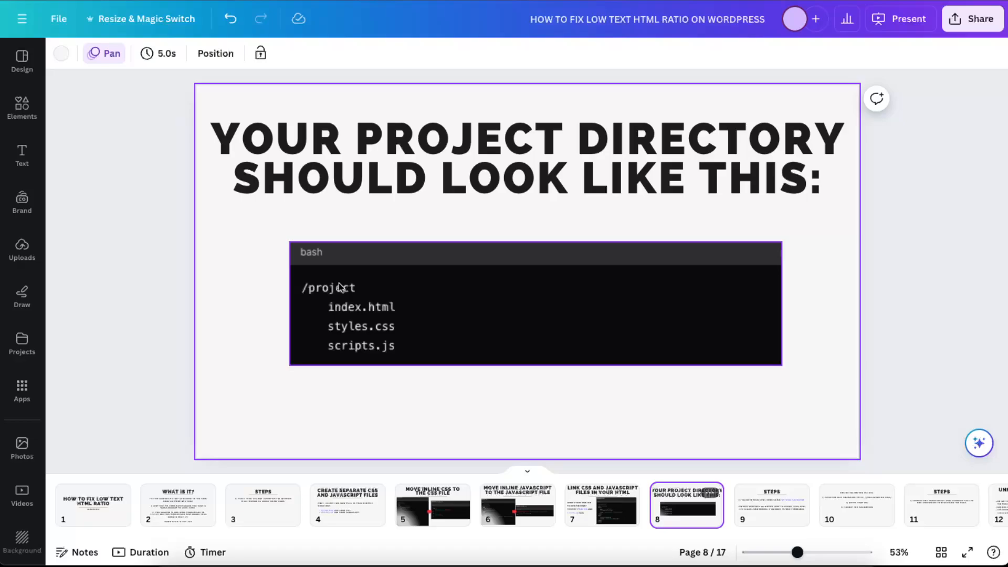
mouse_move(336, 330)
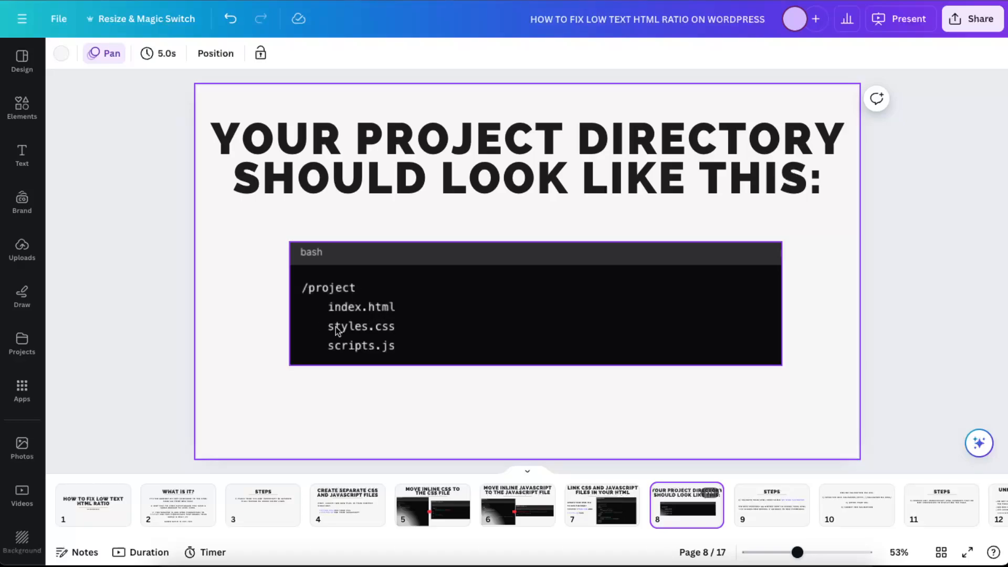
mouse_move(400, 353)
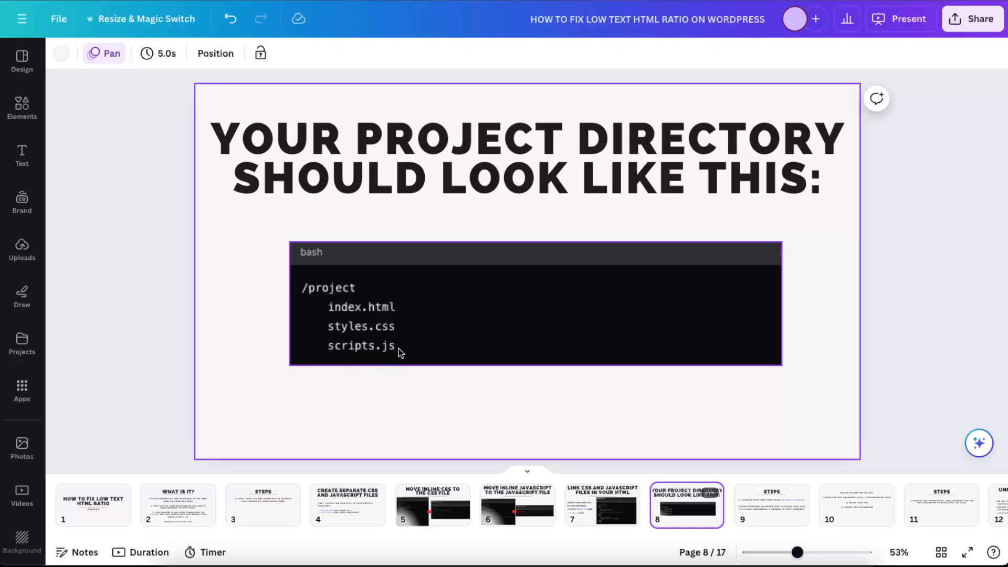
mouse_move(407, 305)
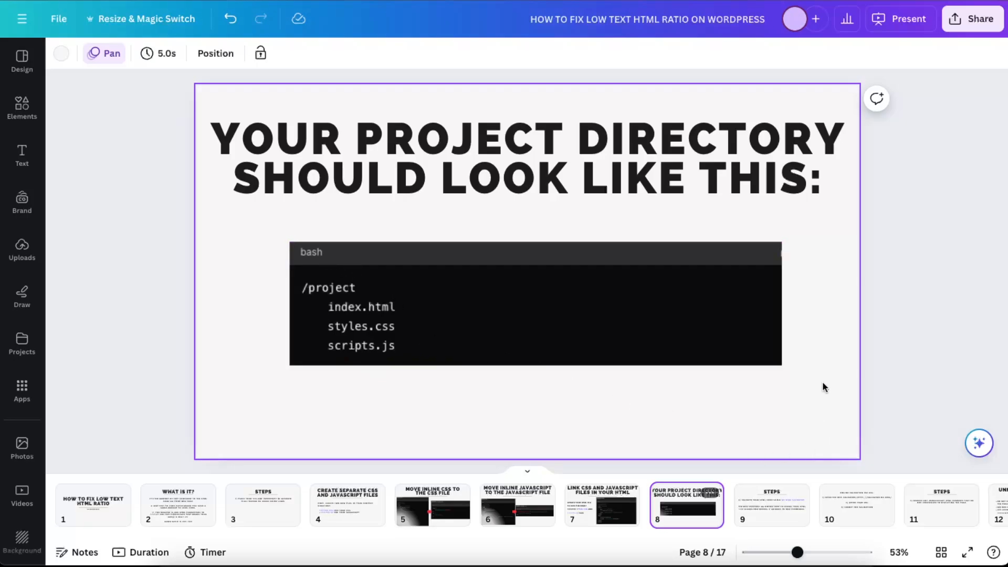
click(771, 506)
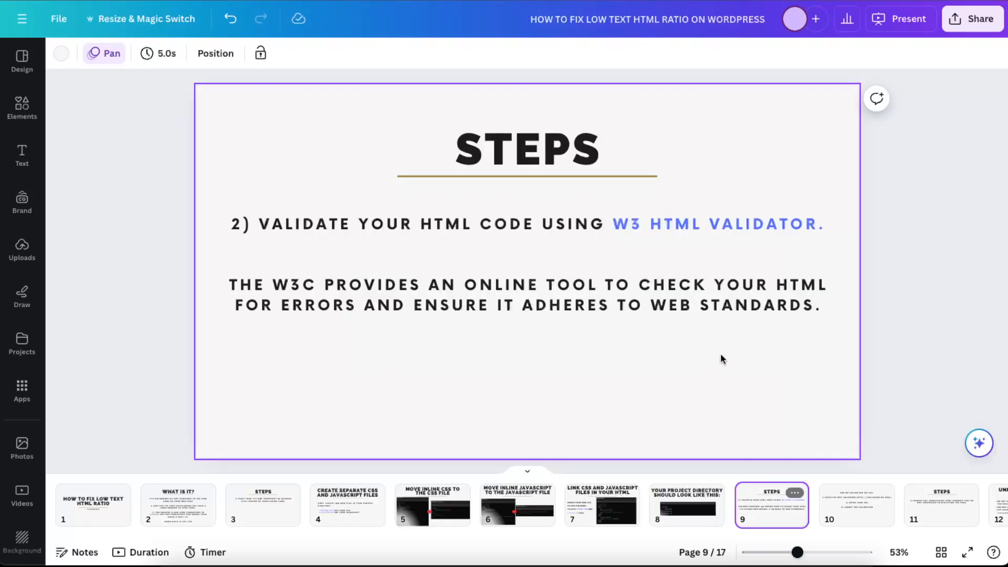
click(399, 238)
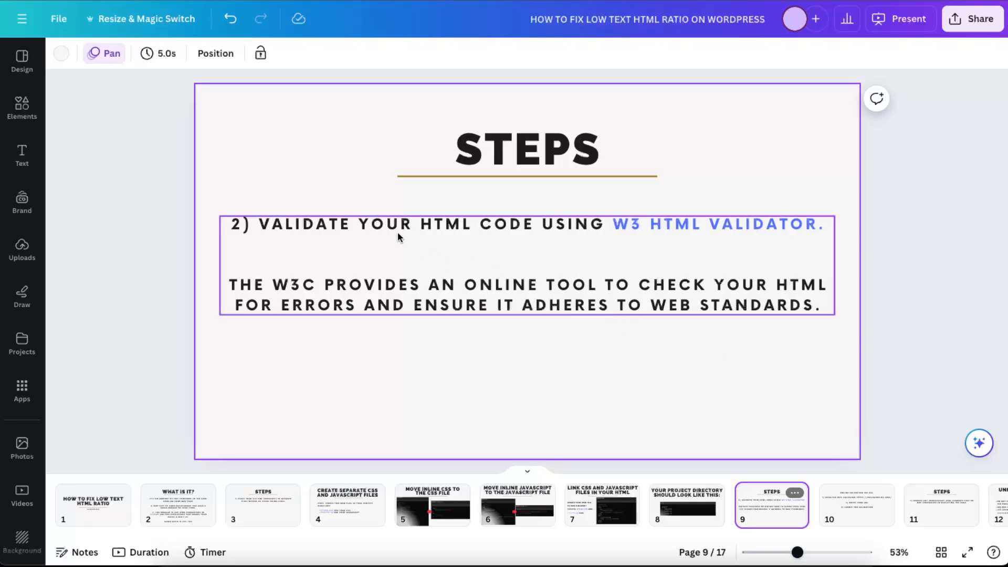
mouse_move(641, 234)
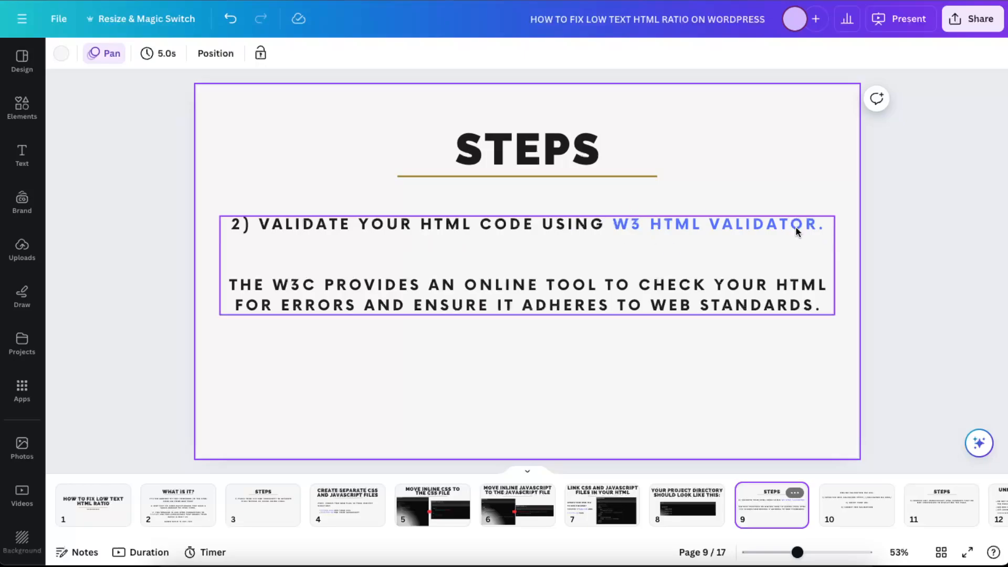
click(722, 43)
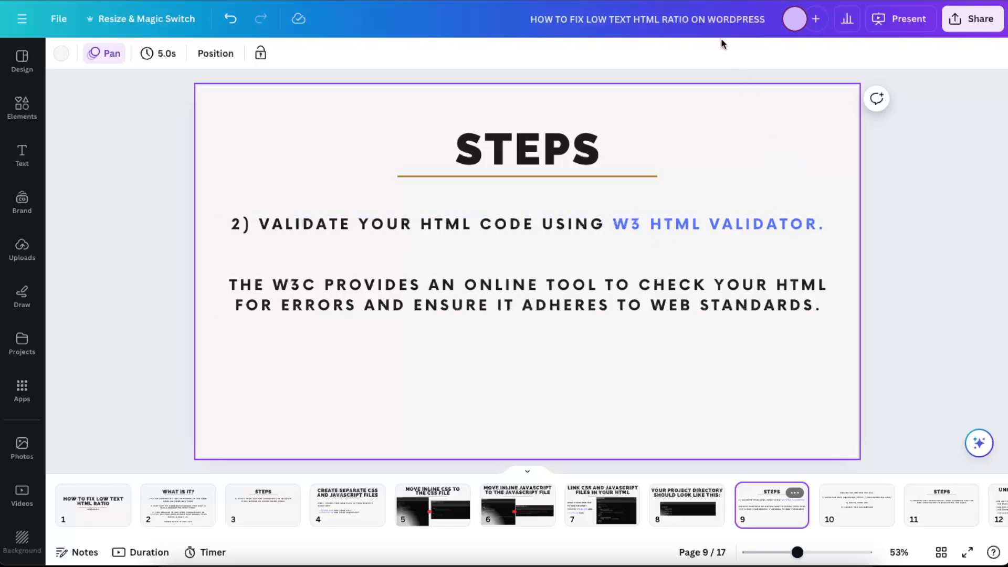
click(718, 224)
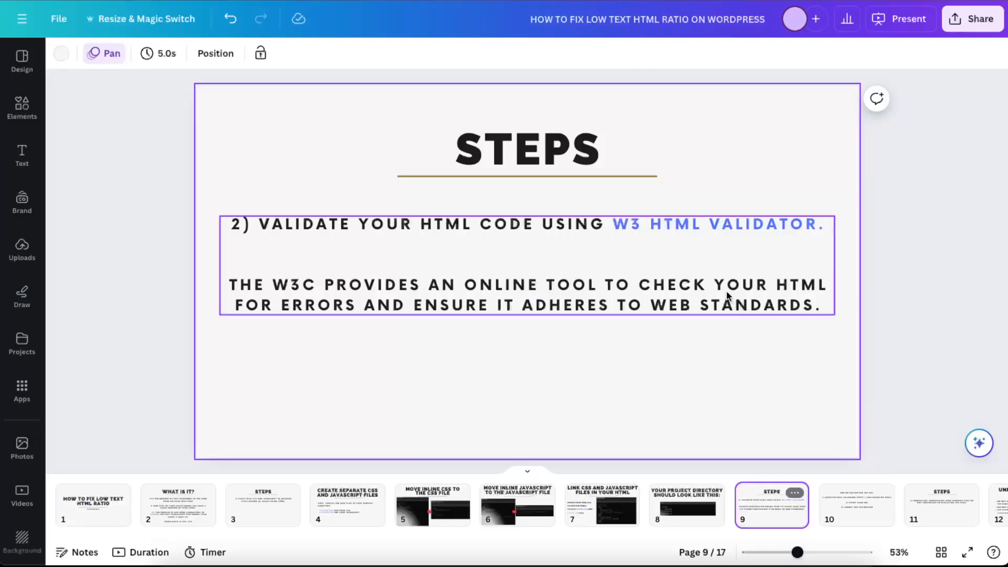
mouse_move(863, 514)
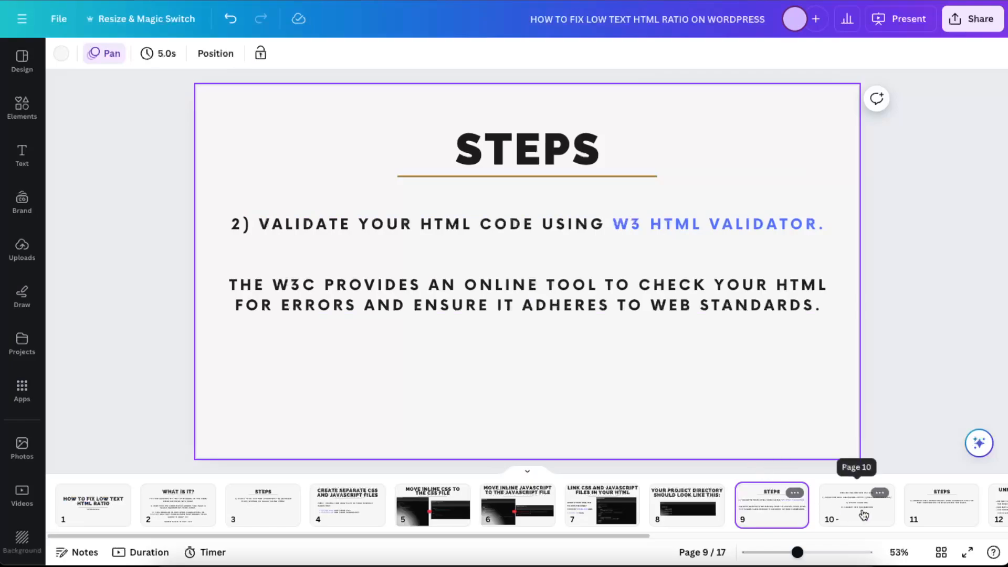
click(857, 505)
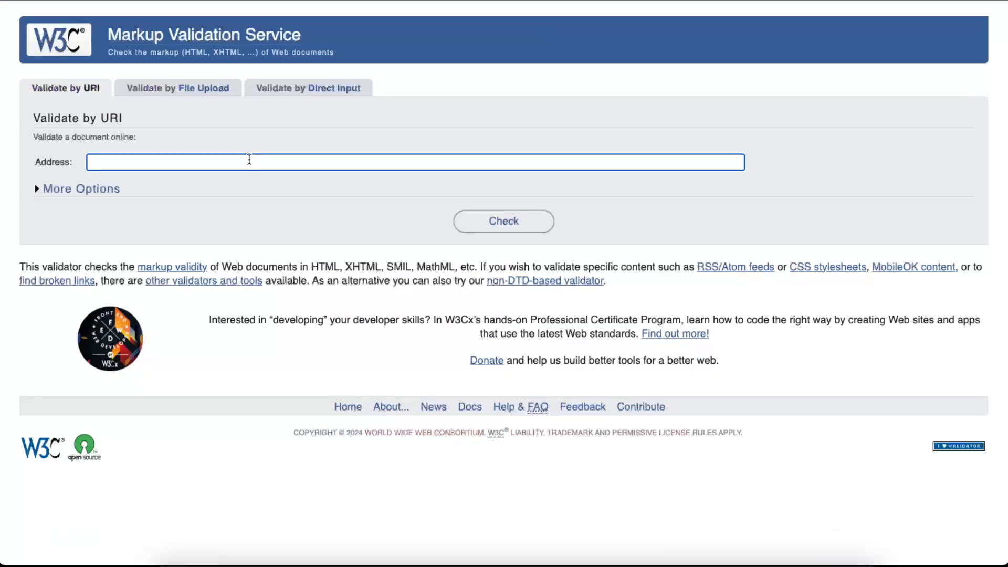
text(https://solvestormyoutube.online)
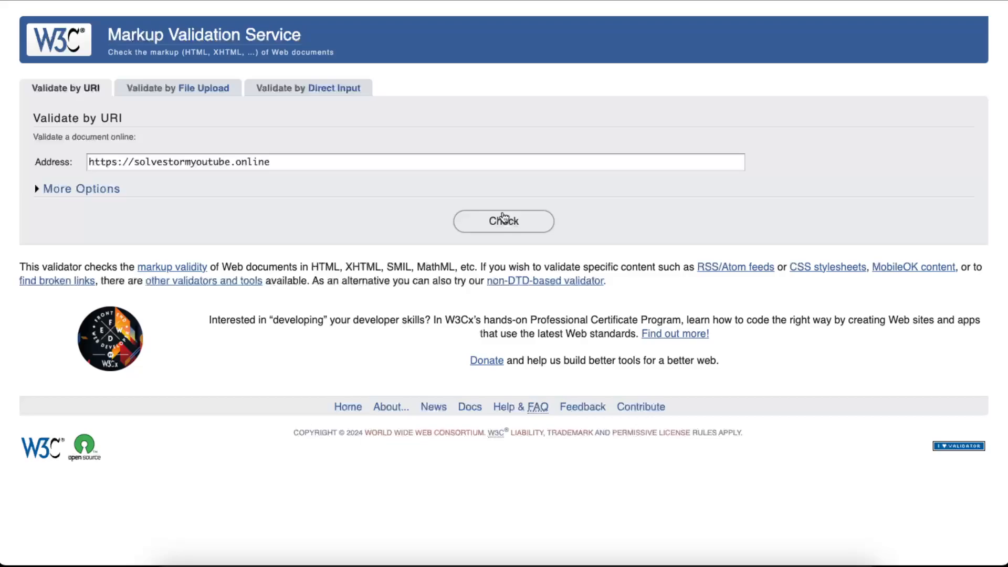
click(504, 221)
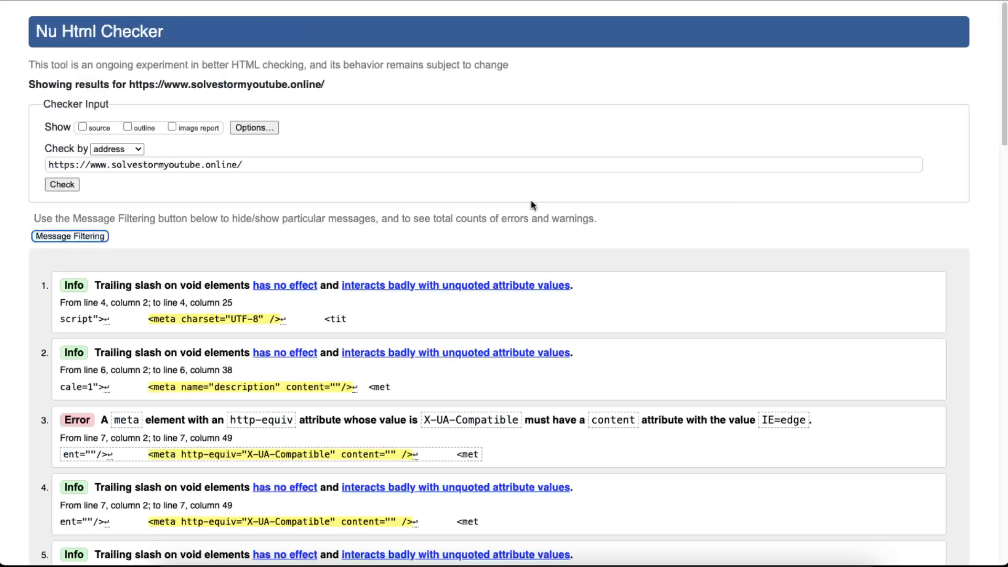
mouse_move(76, 422)
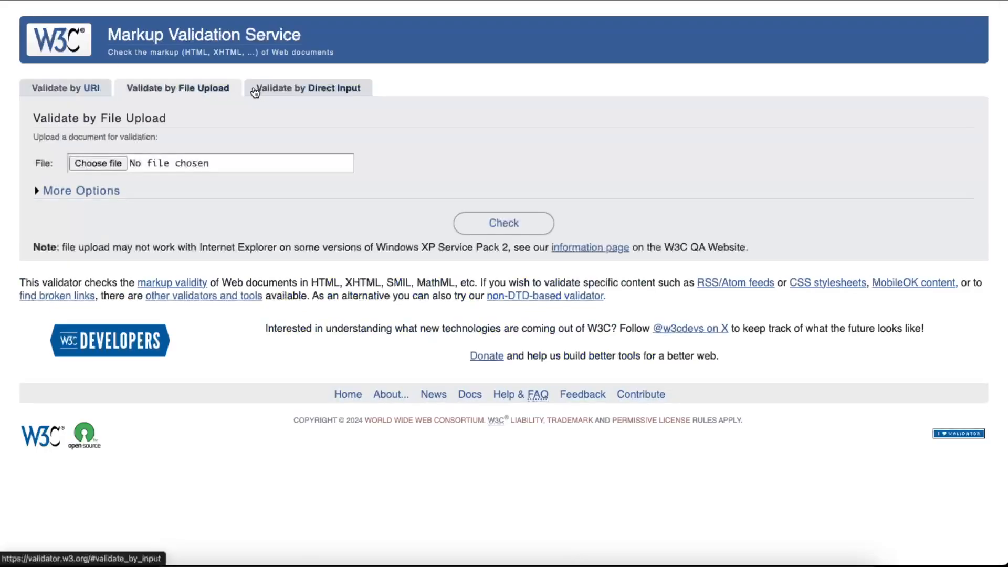
click(308, 89)
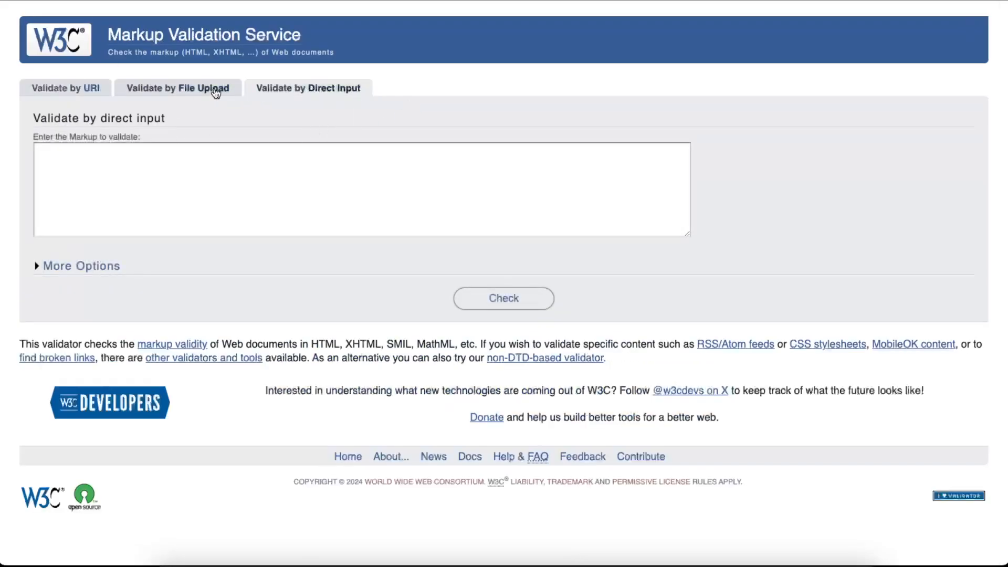
click(64, 89)
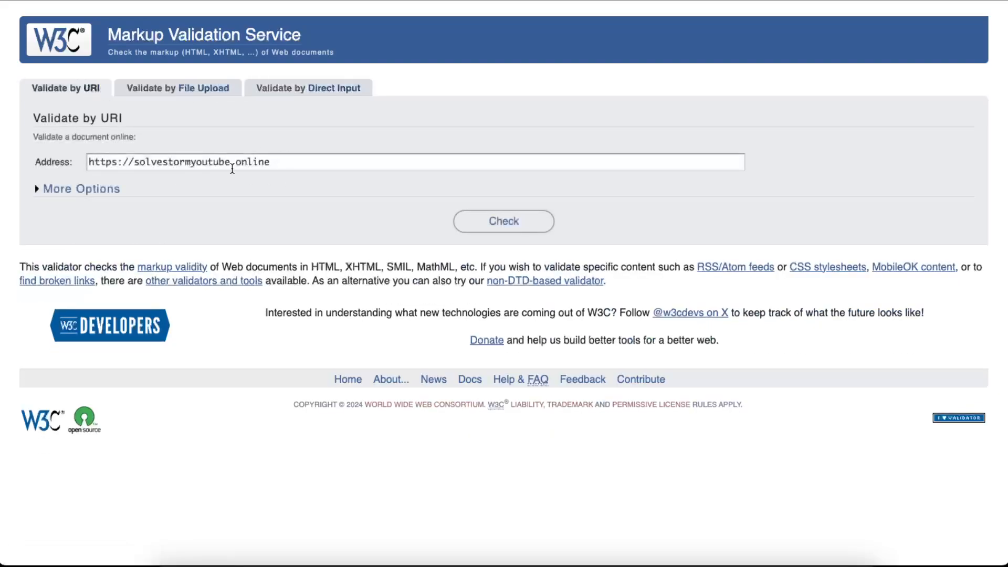
mouse_move(290, 160)
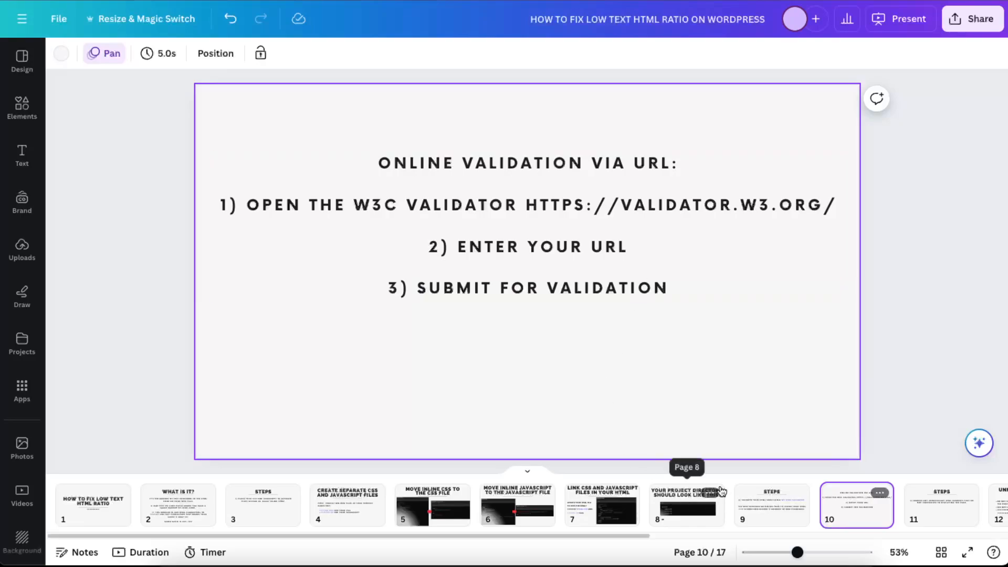
Step: Show slide 11, 'Steps', on removing unnecessary HTML elements
click(940, 504)
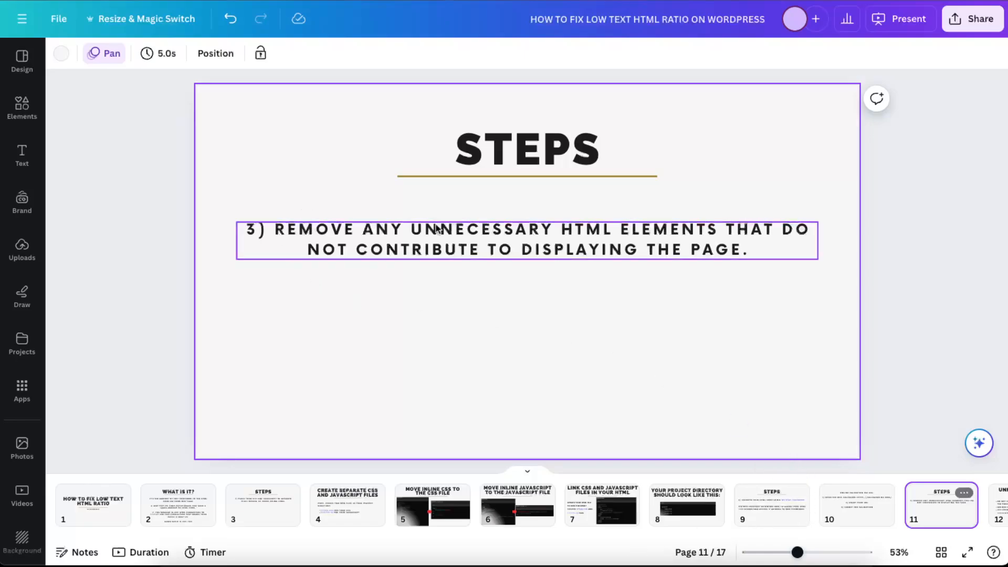
mouse_move(796, 241)
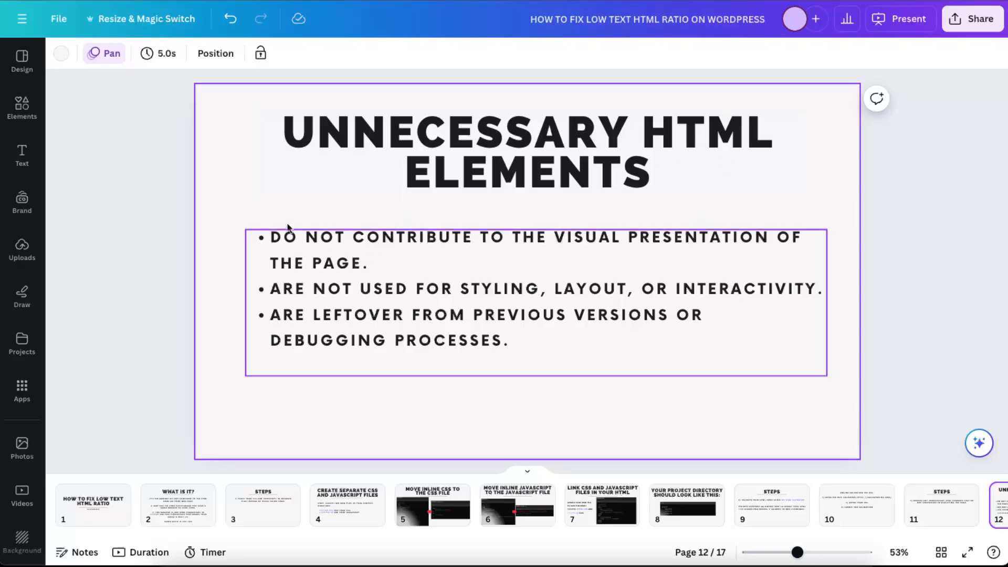
mouse_move(638, 252)
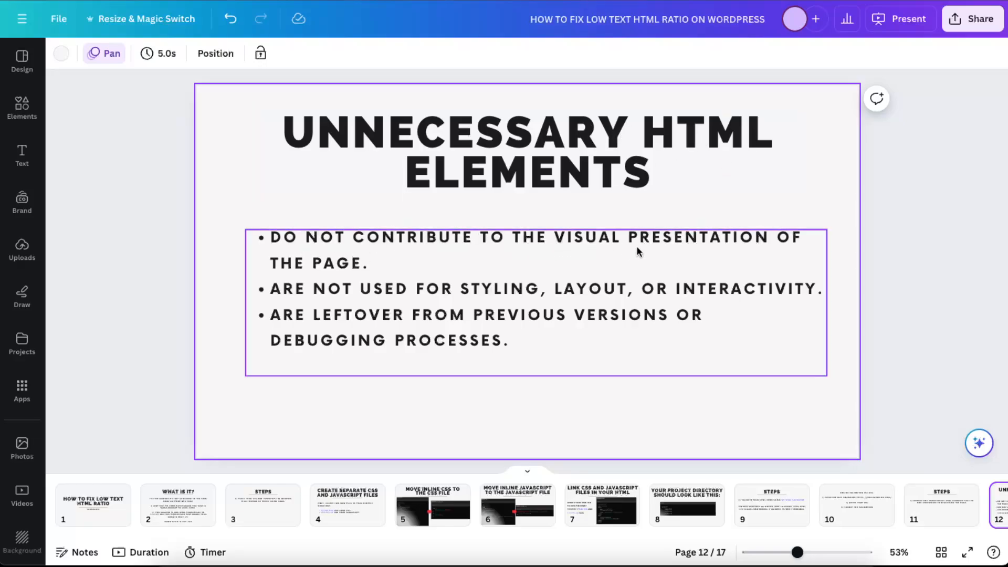
mouse_move(307, 293)
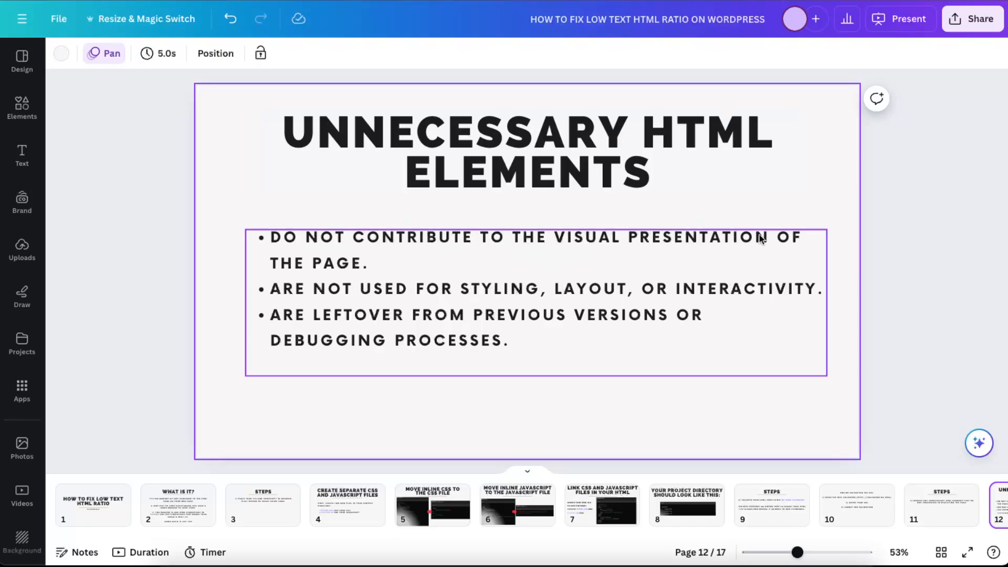
mouse_move(396, 320)
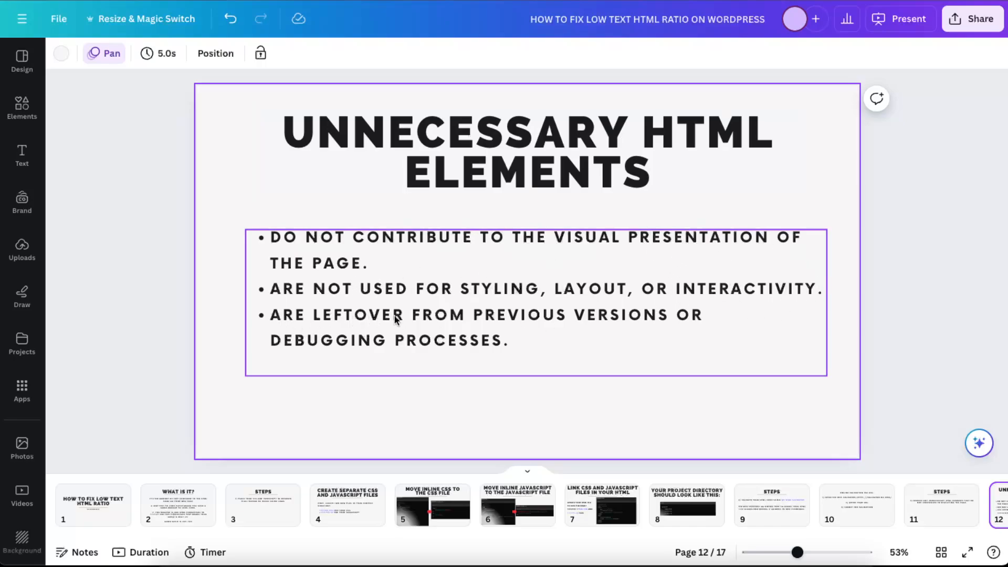
mouse_move(653, 365)
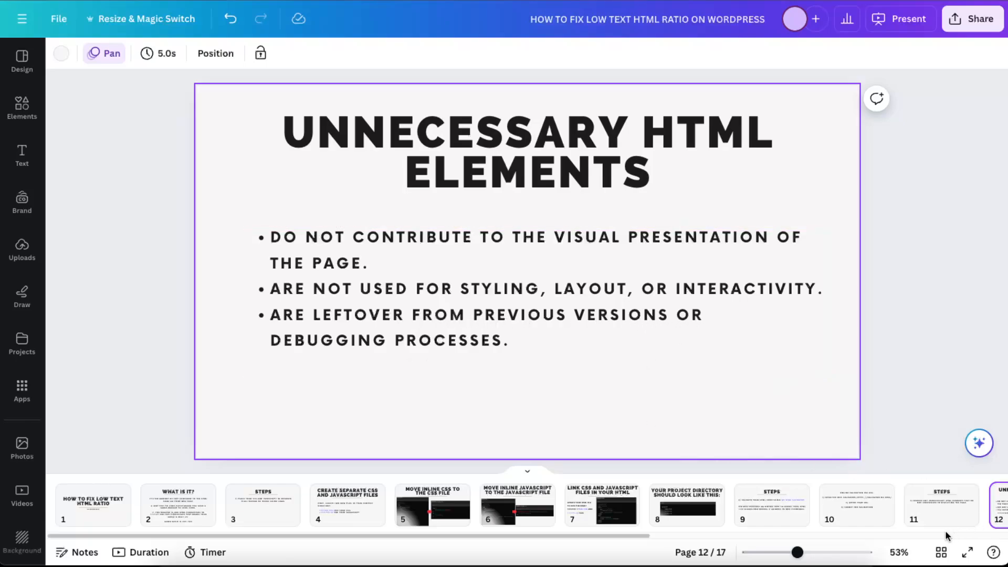
Step: View the Examples slide, then slide 14 with its sample code containing unused parts
click(941, 505)
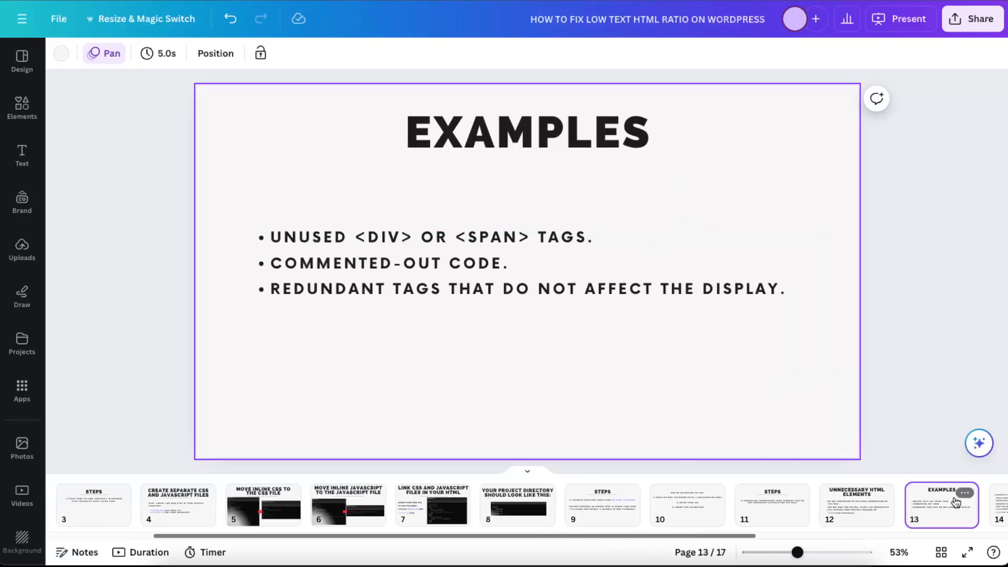
click(528, 262)
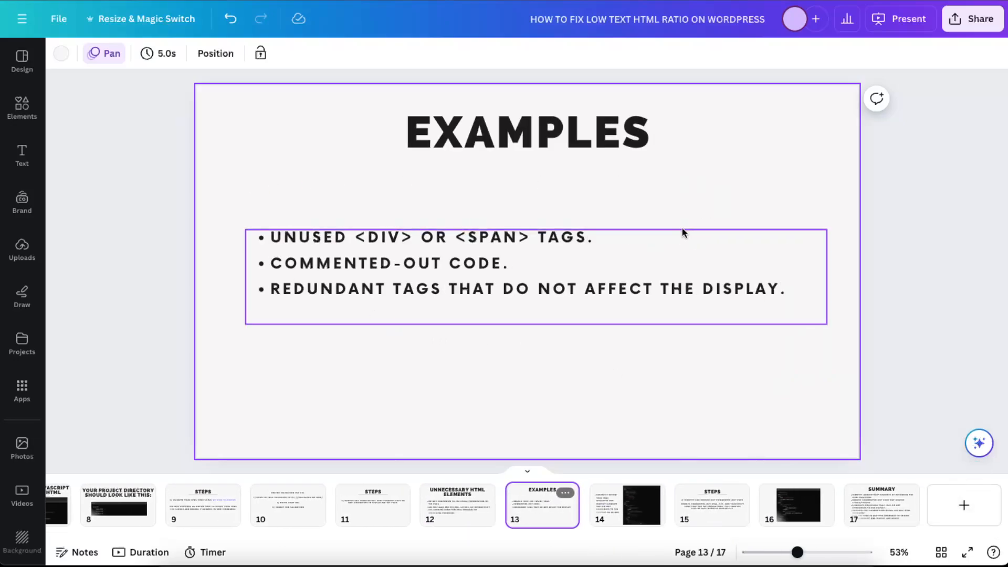
mouse_move(495, 240)
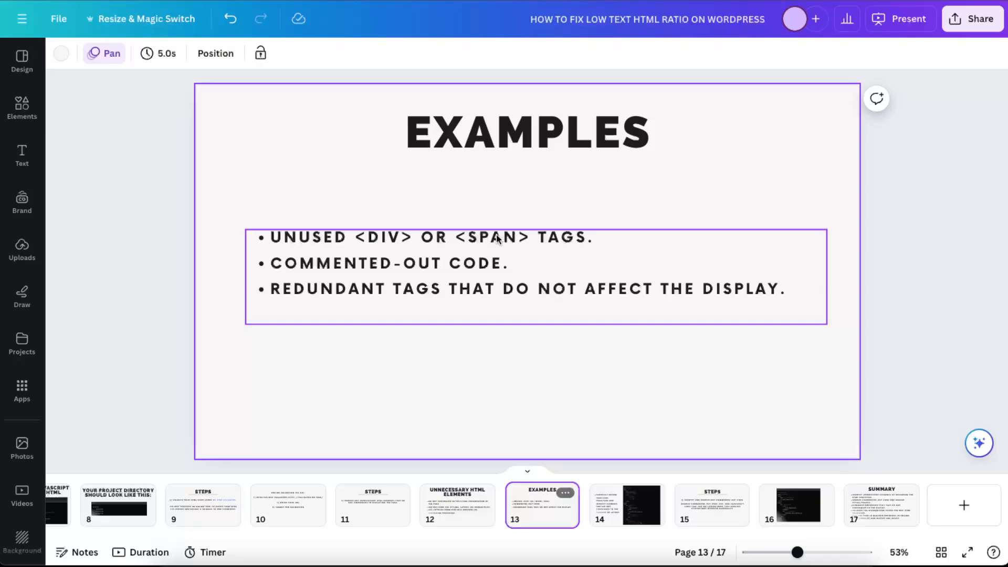
mouse_move(607, 309)
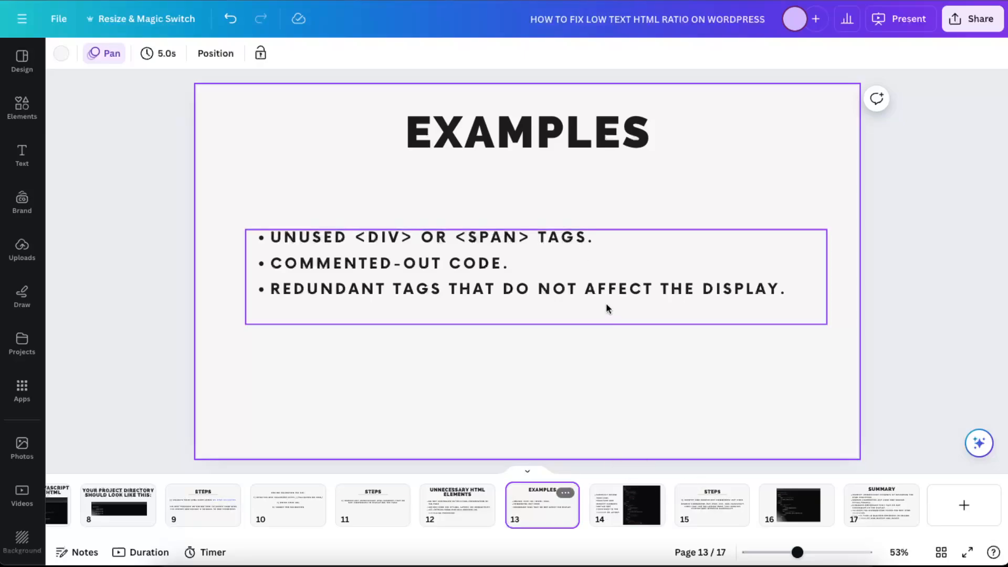
mouse_move(489, 266)
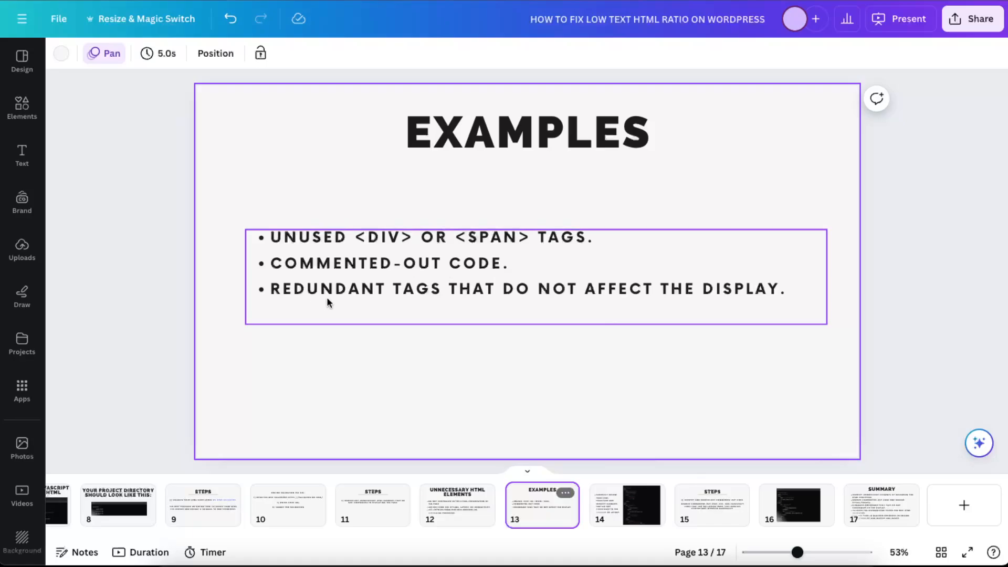
mouse_move(642, 306)
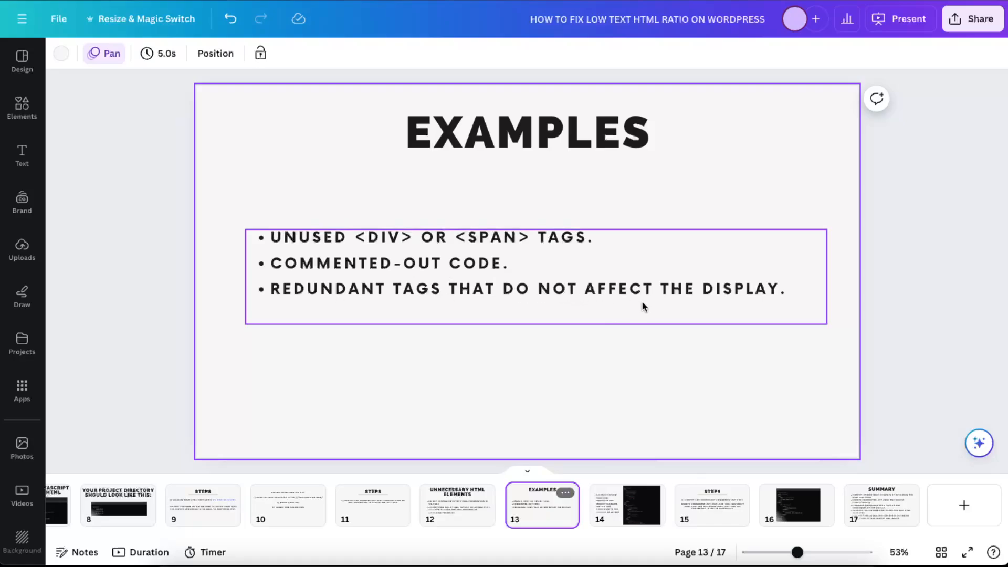
click(627, 504)
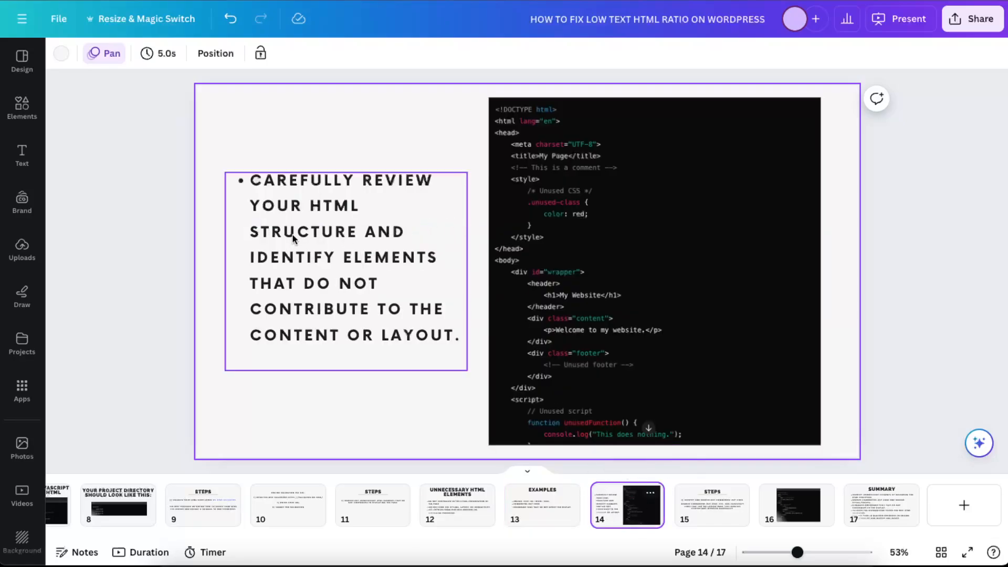
click(650, 281)
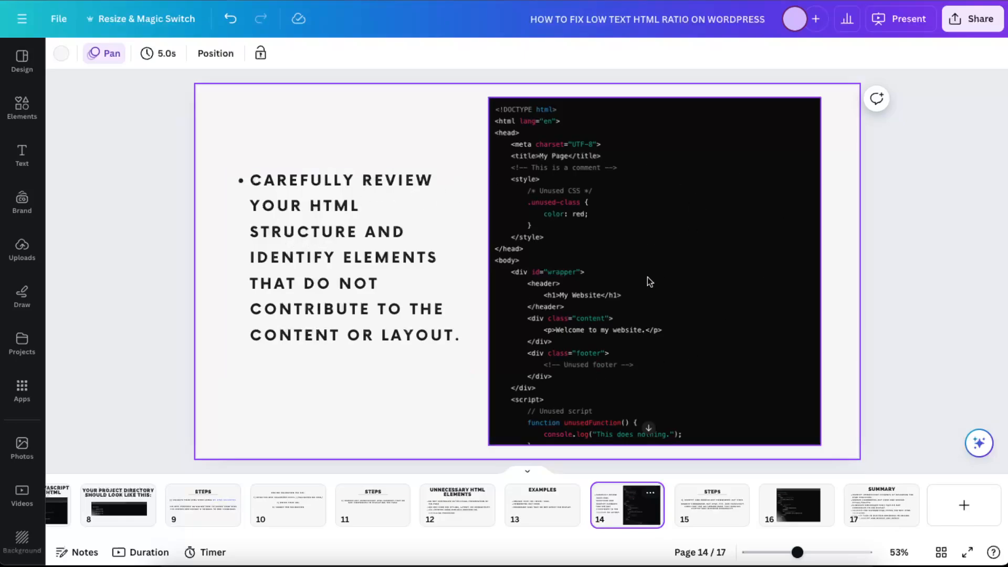
mouse_move(665, 133)
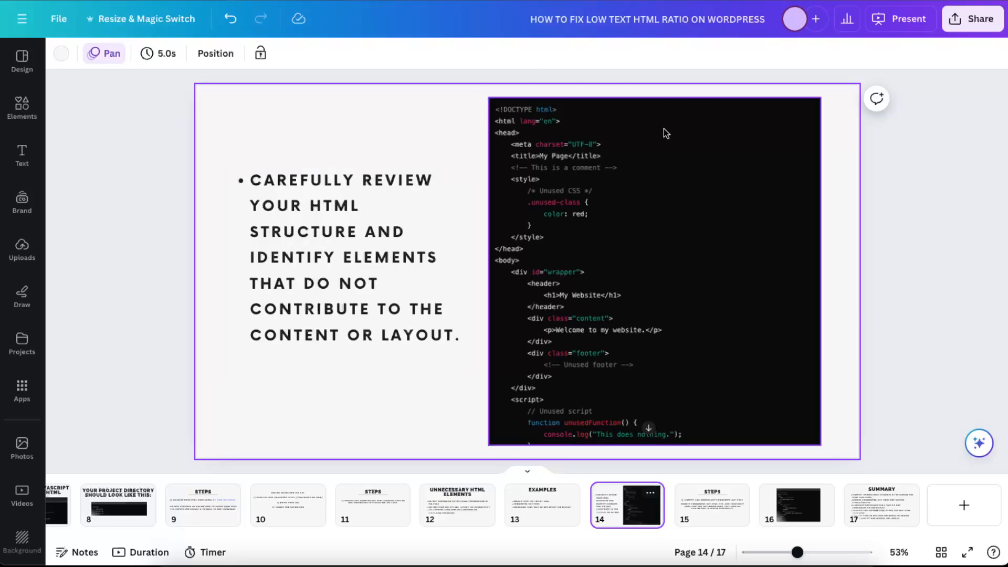
mouse_move(645, 154)
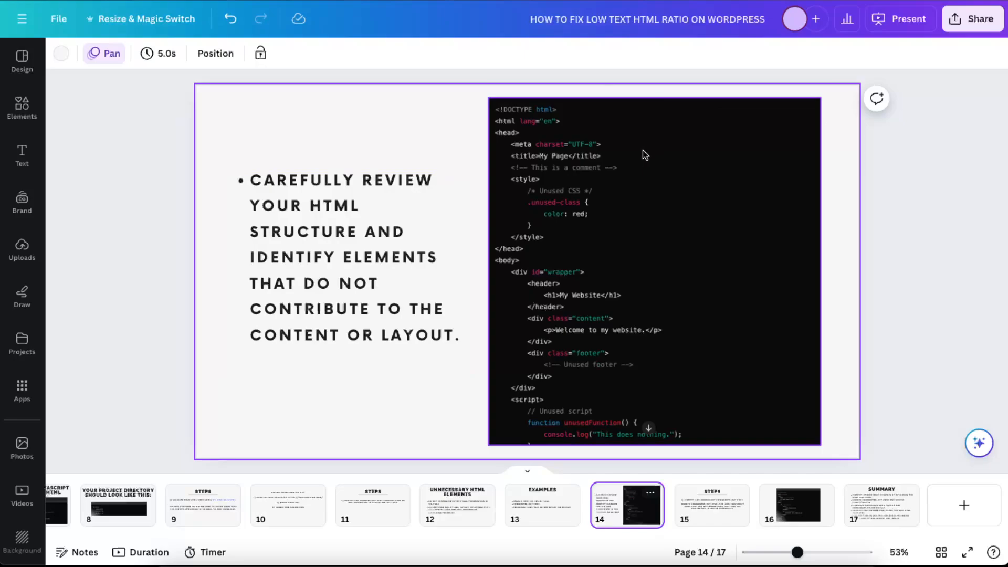
mouse_move(531, 190)
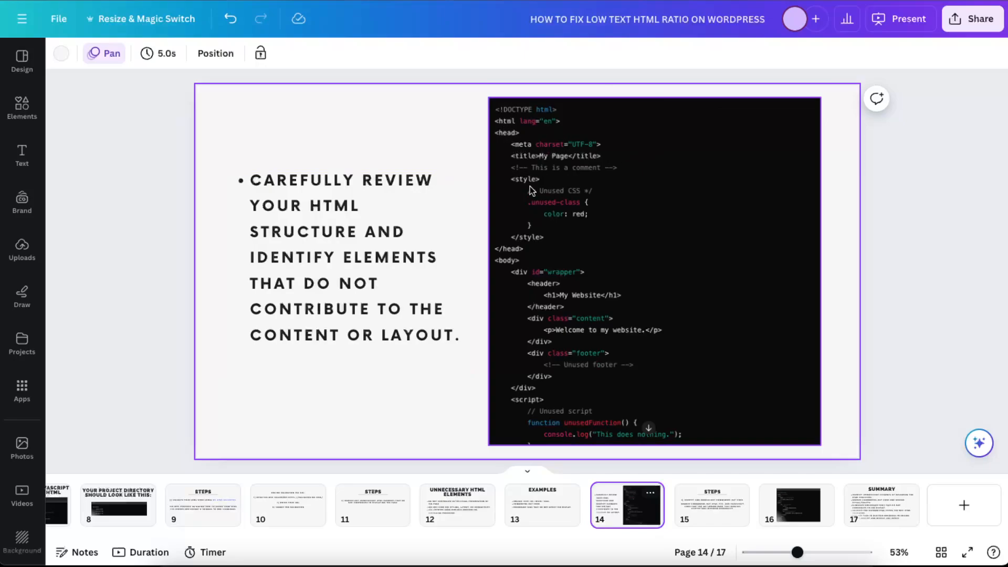
mouse_move(517, 268)
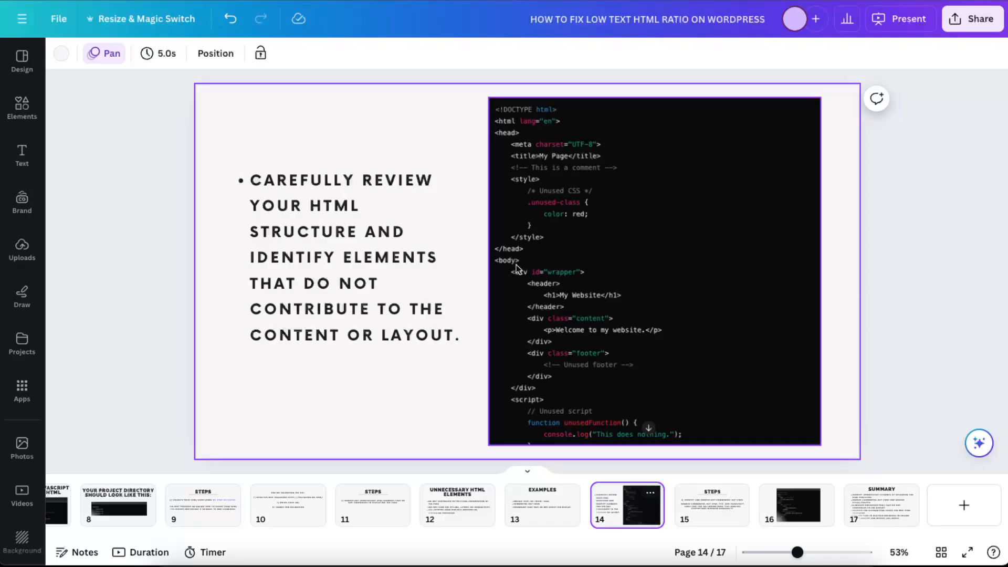
mouse_move(639, 364)
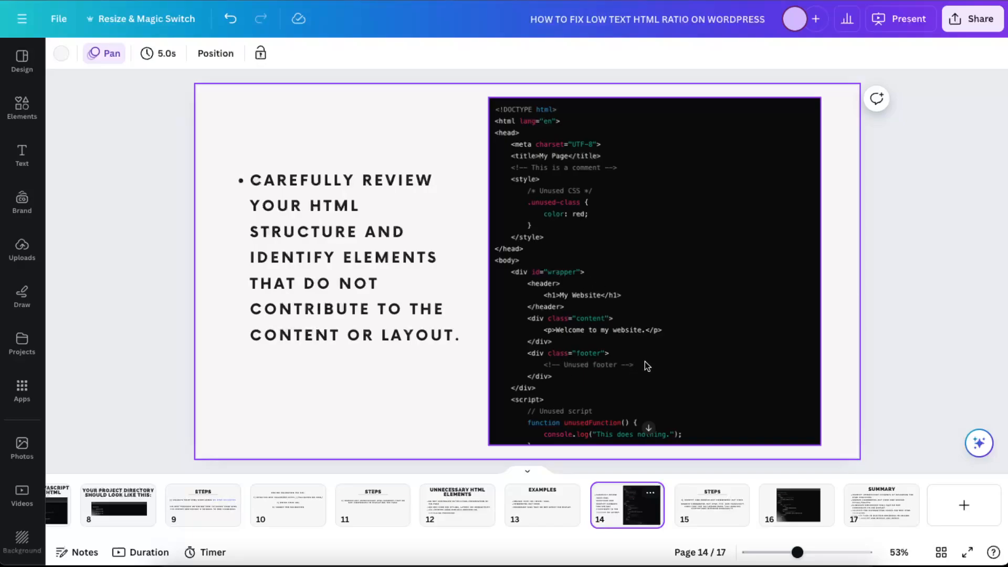
mouse_move(710, 291)
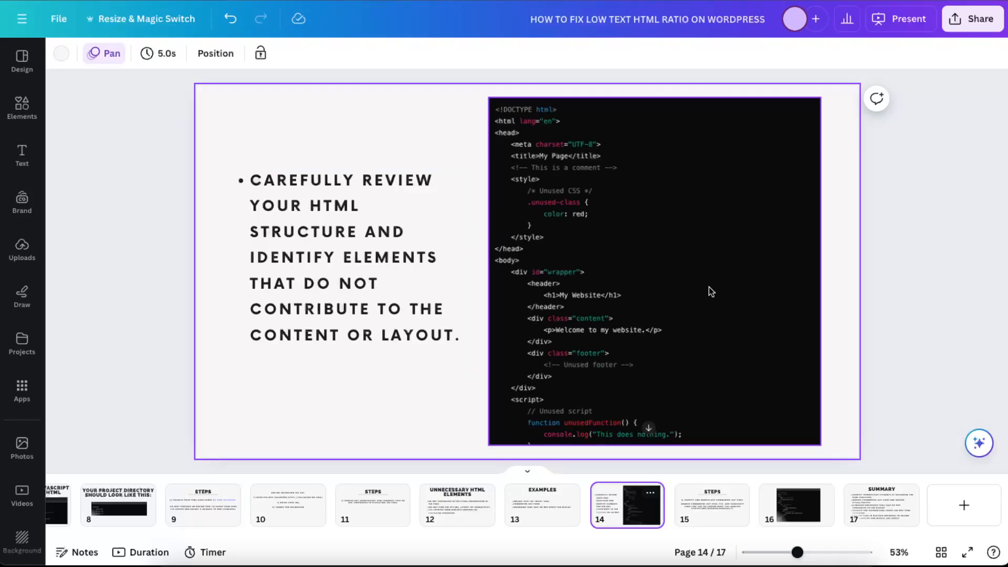
Step: View slide 15 on removing commented-out code, then slide 16's cleaned HTML code image
click(711, 505)
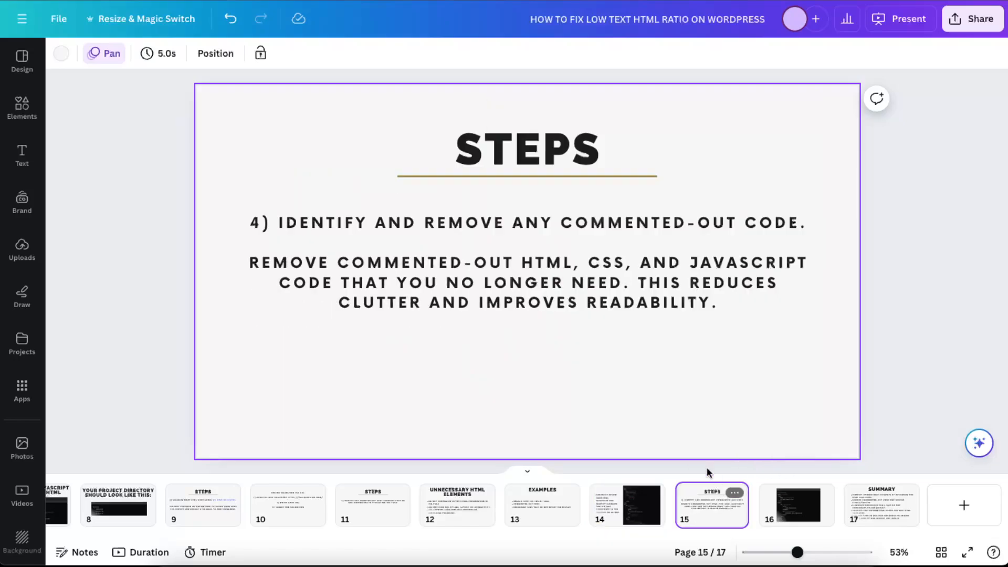
click(441, 228)
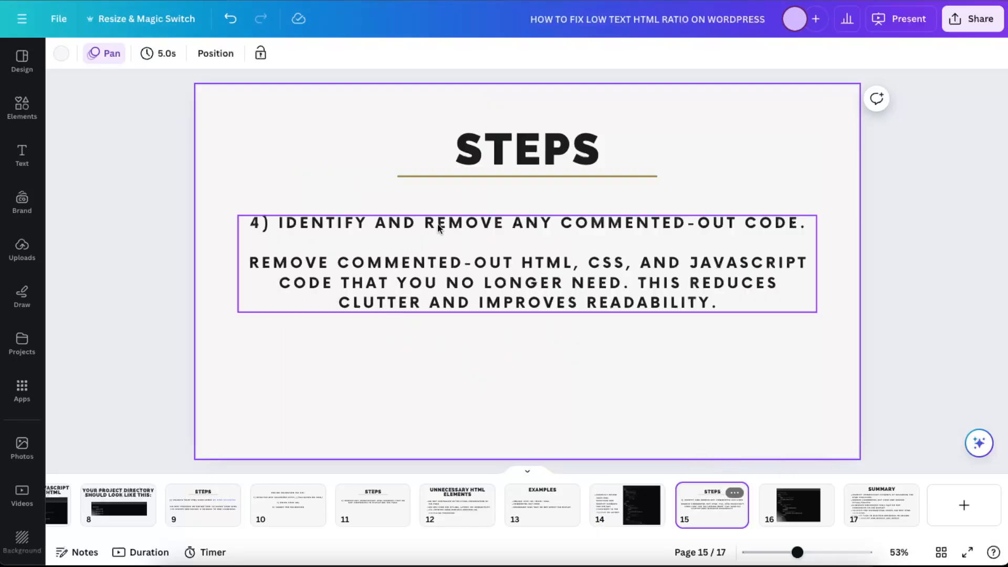
click(781, 404)
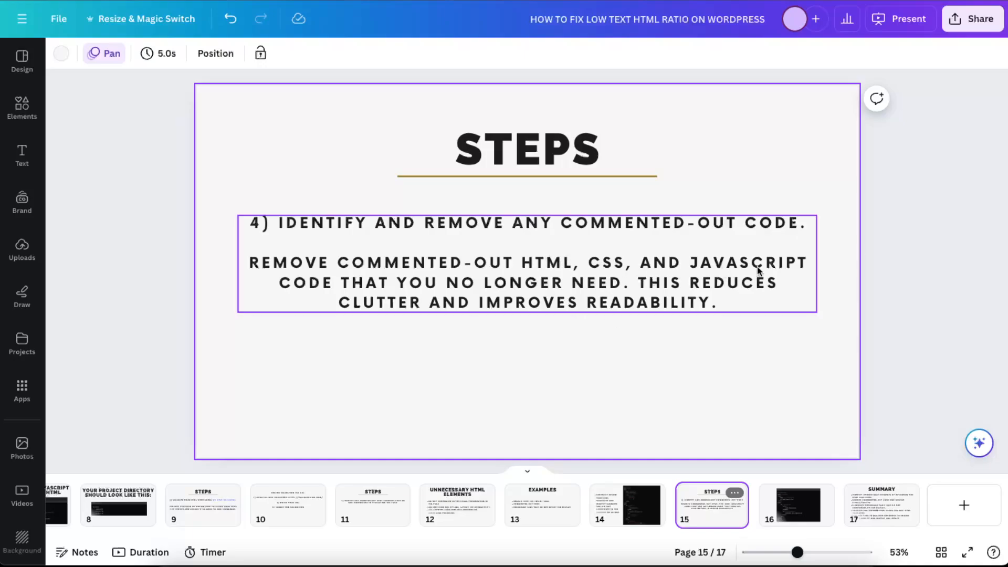
click(773, 344)
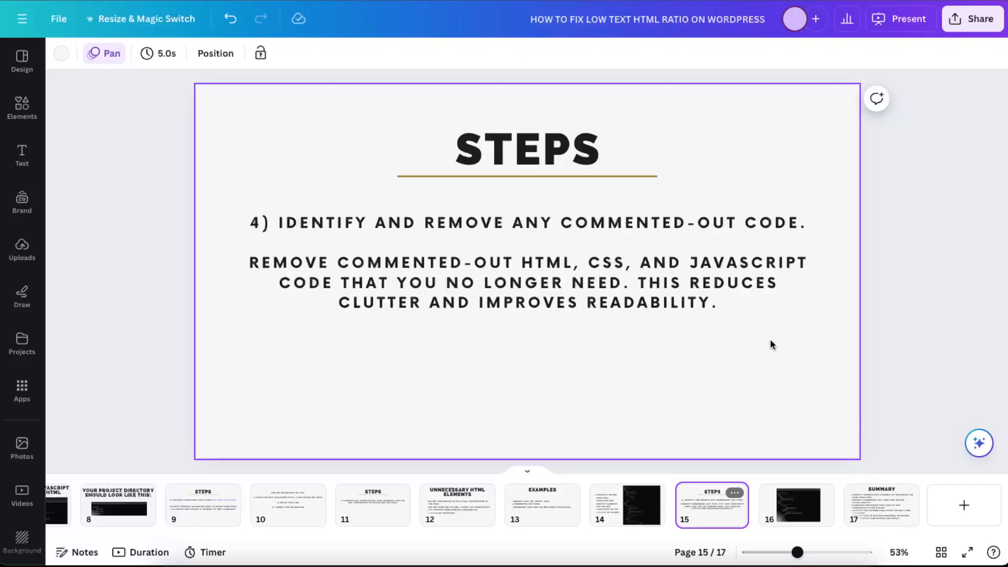
mouse_move(765, 350)
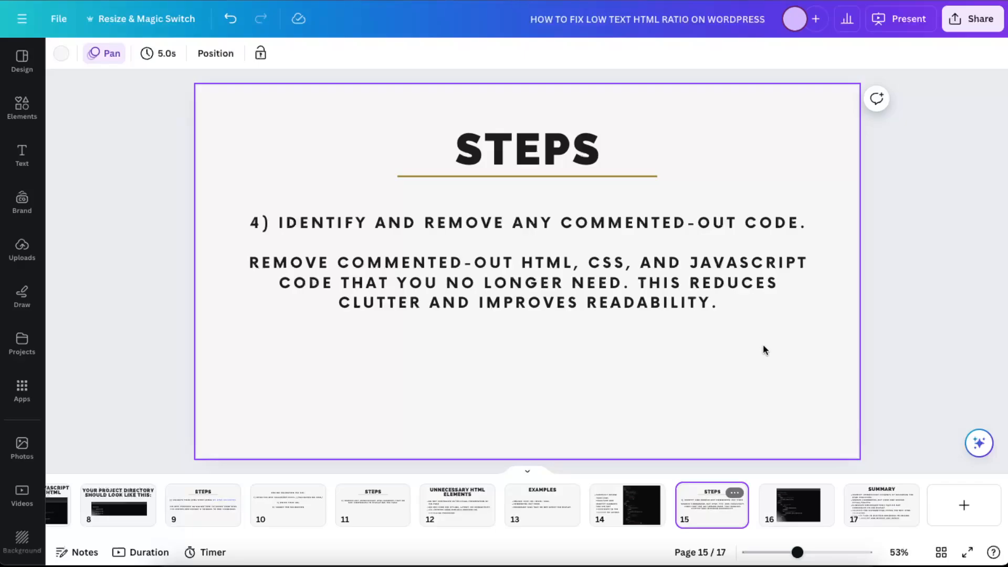
click(796, 505)
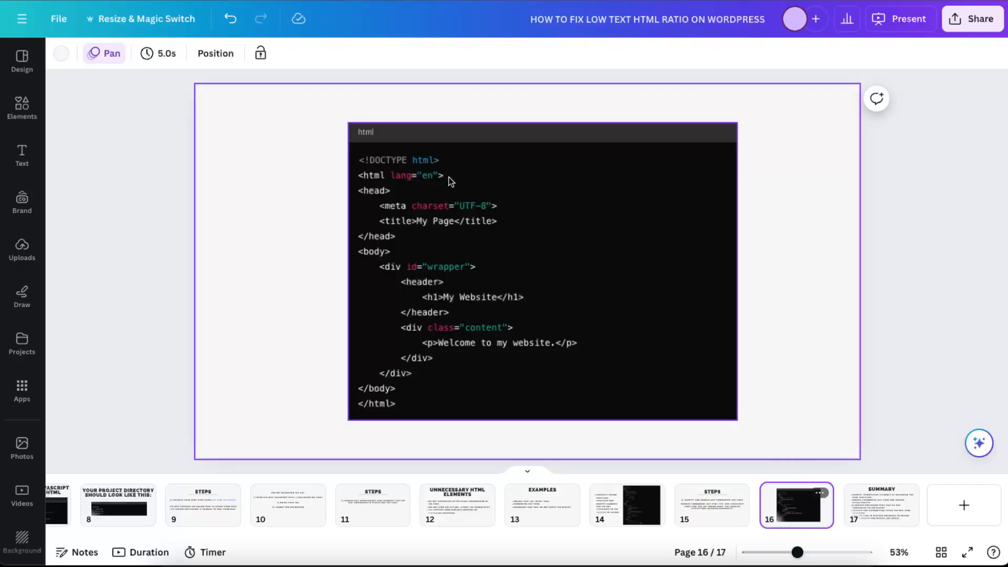
click(764, 324)
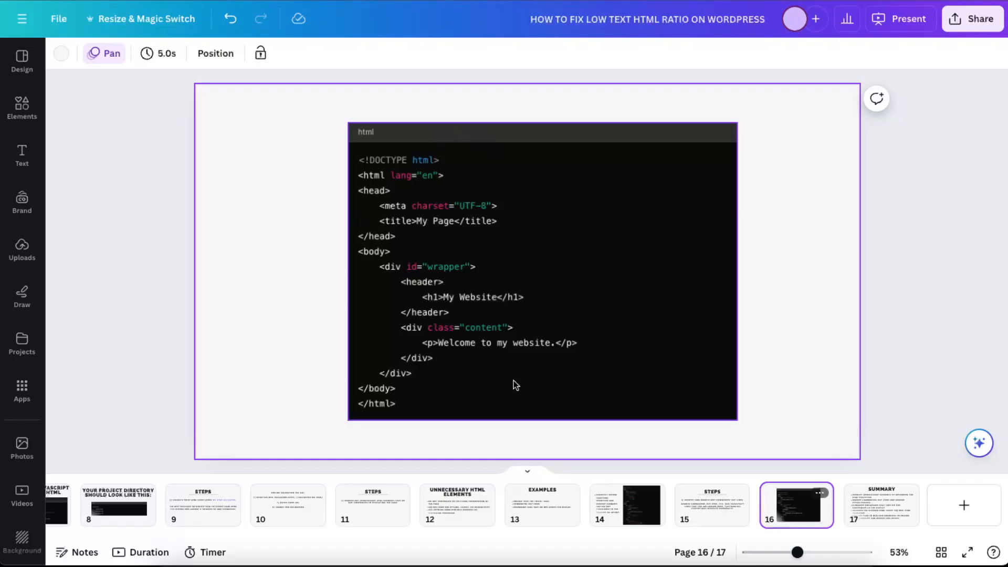
mouse_move(547, 251)
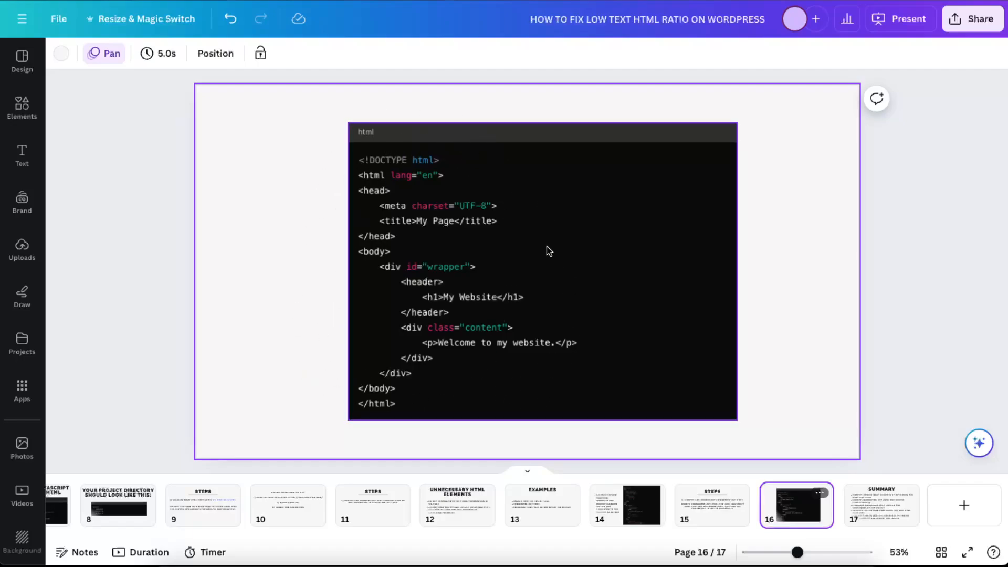
mouse_move(503, 281)
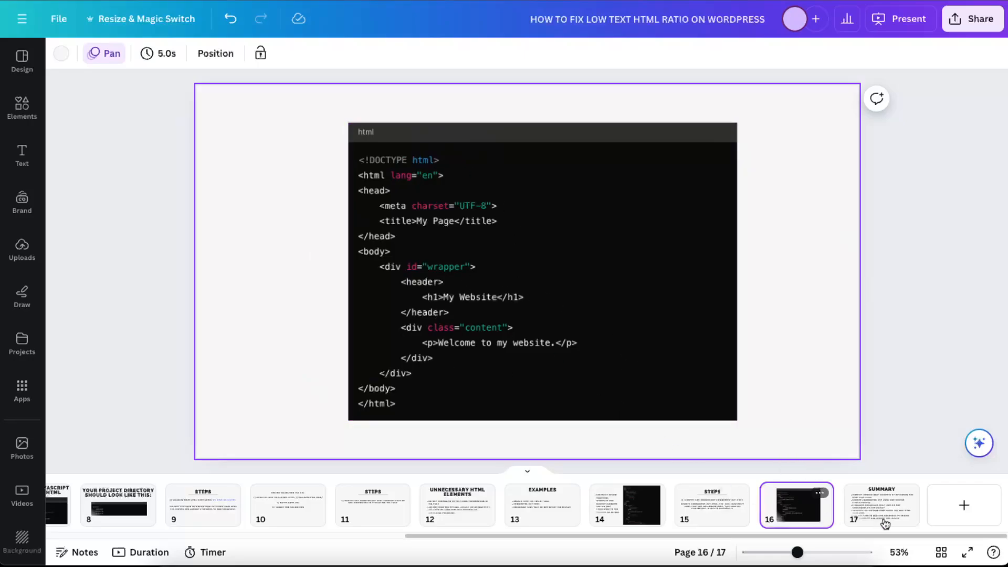
Step: Go to page 17, the closing Summary slide on identifying, removing, validating and testing
click(882, 505)
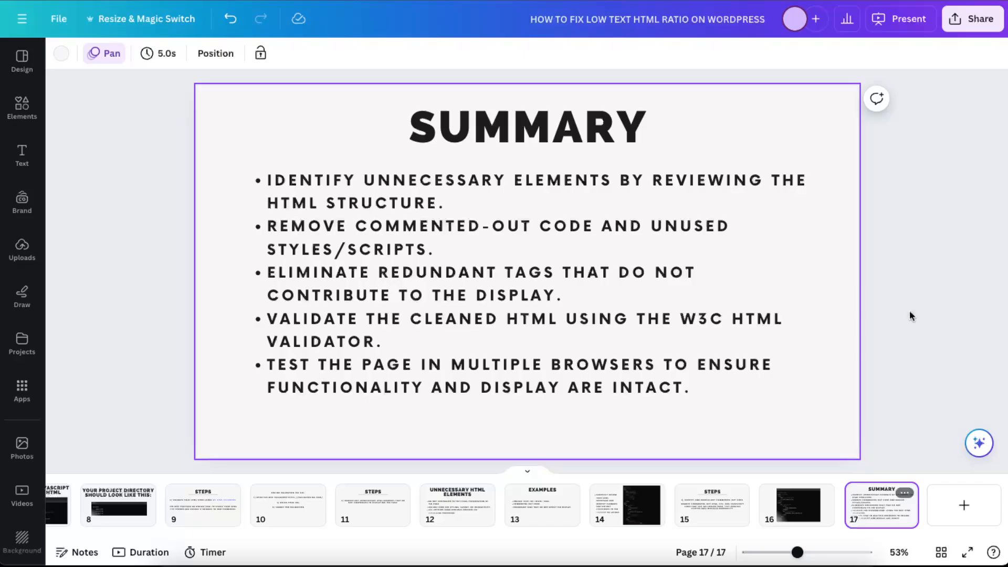
mouse_move(866, 298)
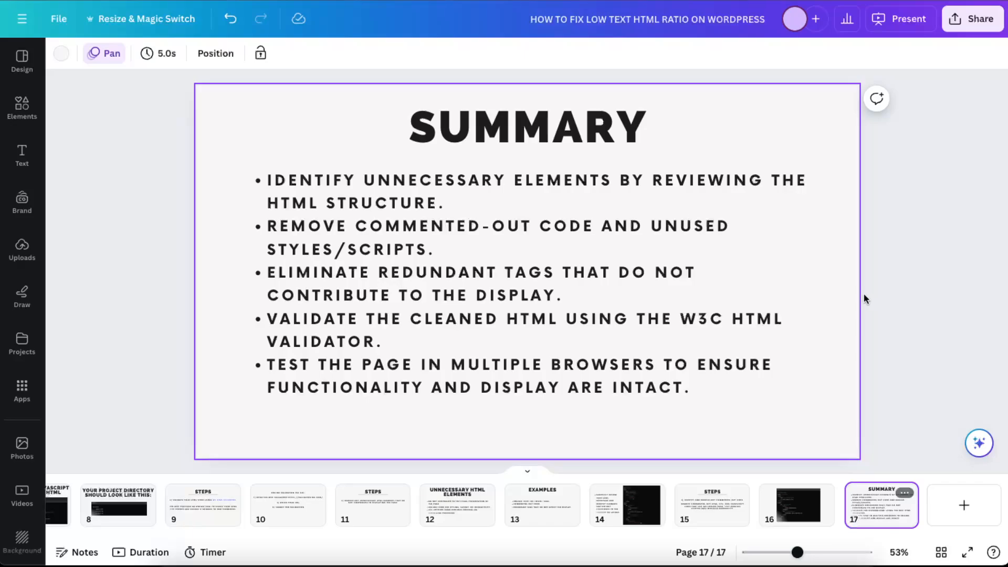